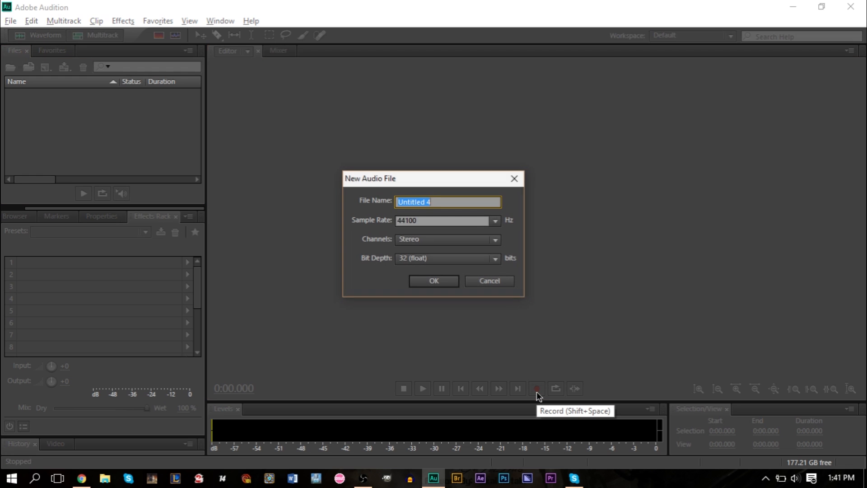
- Confirm the New Audio File dialog and start recording the stereo voice clip Untitled 4
click(434, 281)
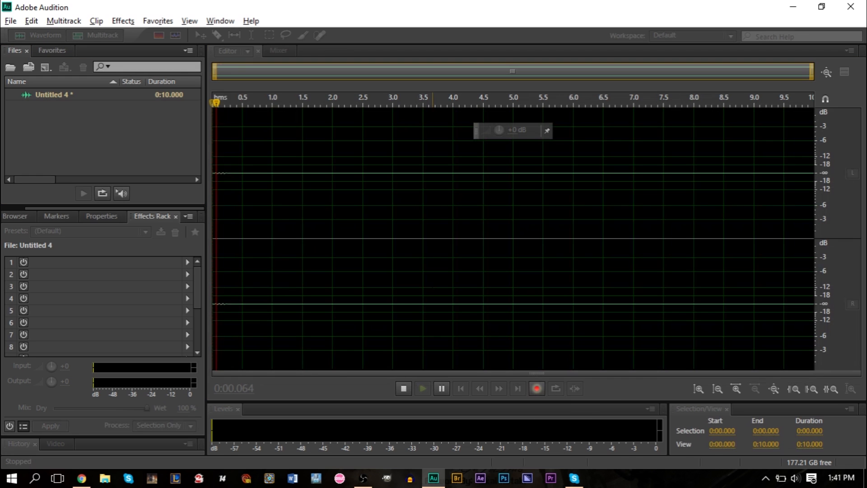
click(536, 388)
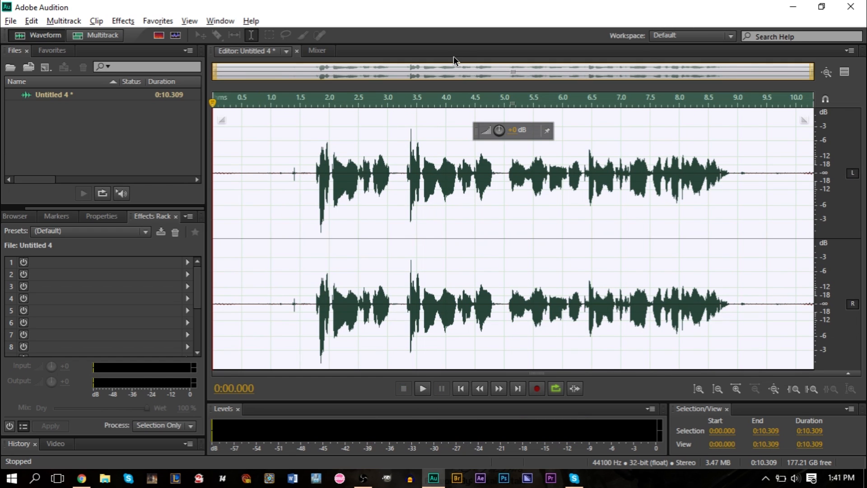
- Select the silence around 0.4–0.9 s and capture it as the noise print
click(422, 388)
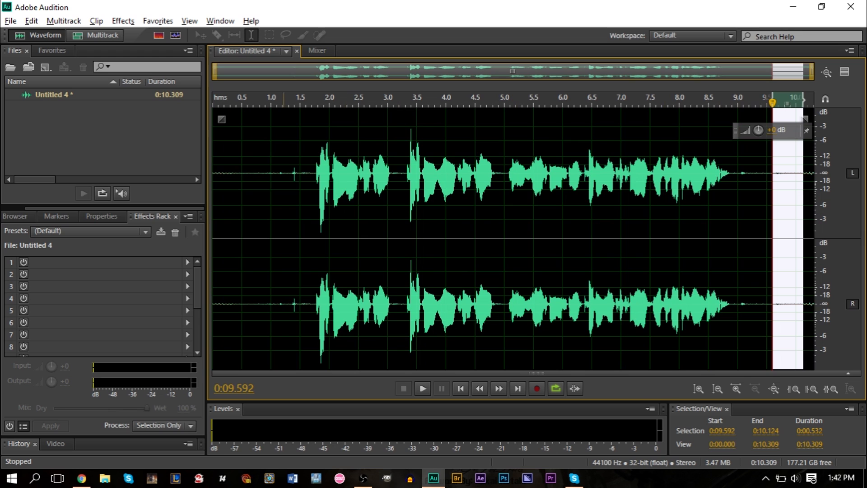
click(422, 388)
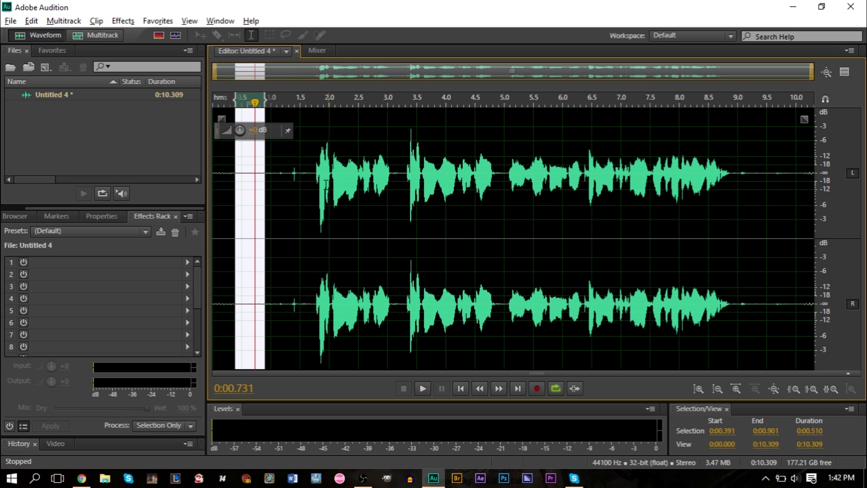
mouse_move(156, 87)
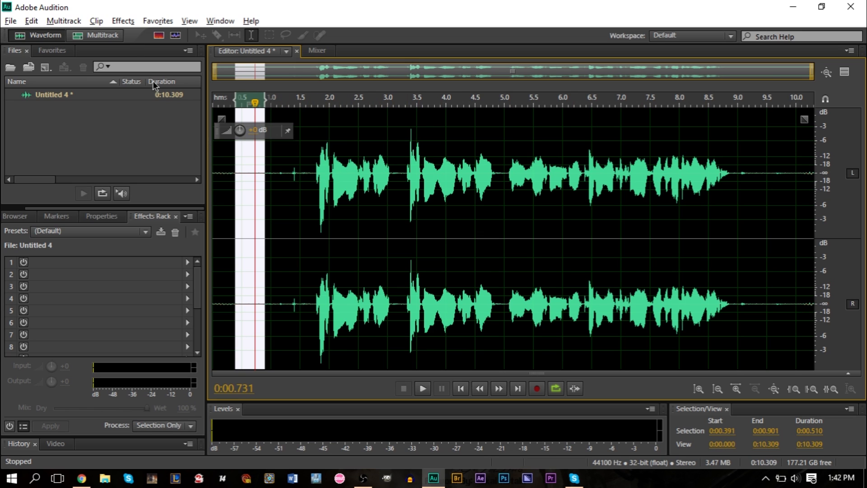
click(122, 21)
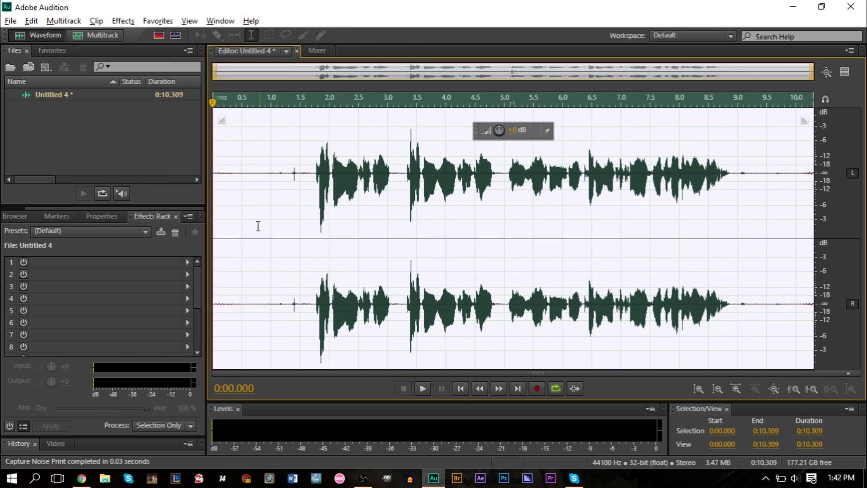
- Bring up Noise Reduction (process) and preview the hiss removal using the captured noise print
click(122, 21)
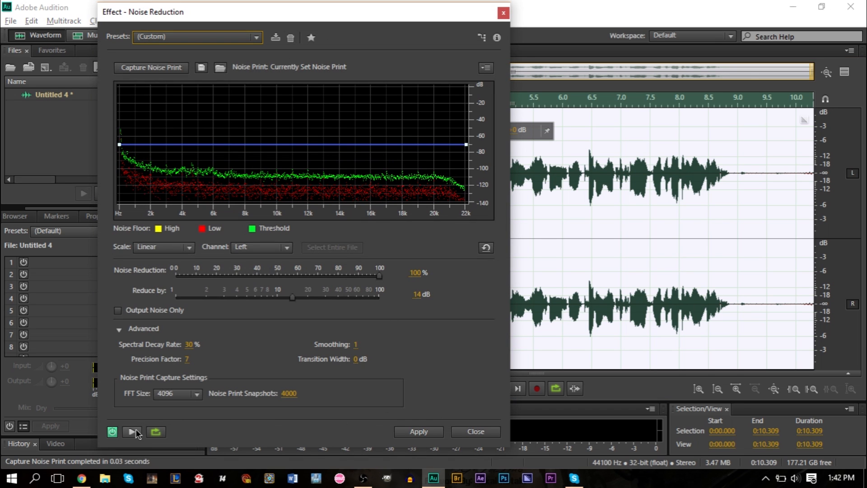
click(418, 432)
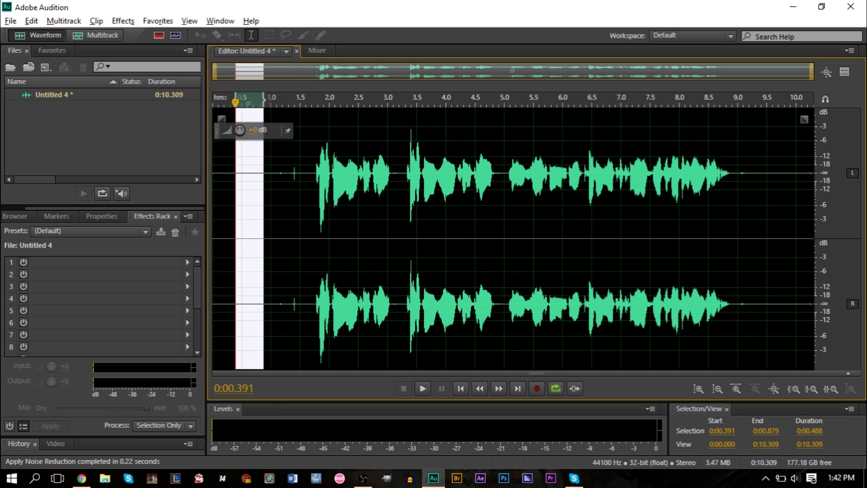
click(422, 388)
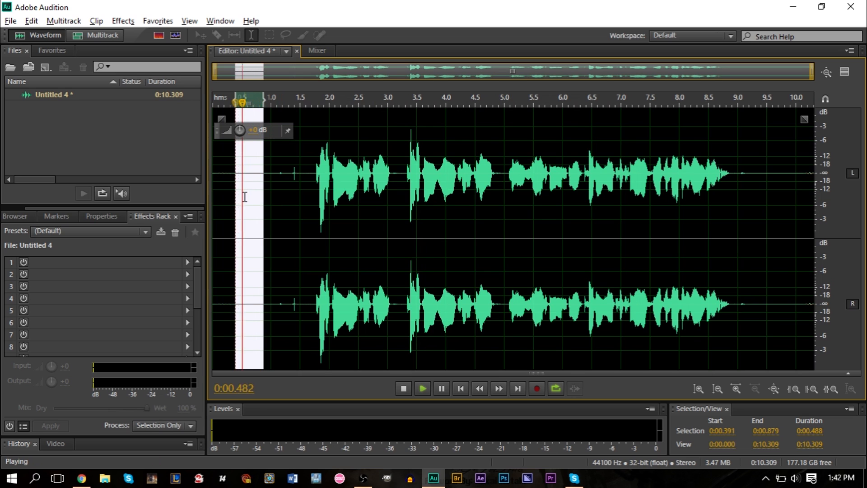
click(403, 388)
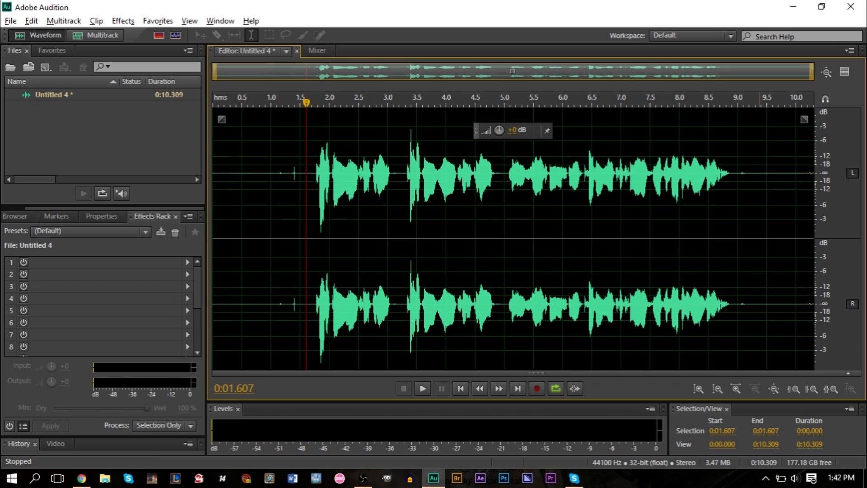
click(422, 388)
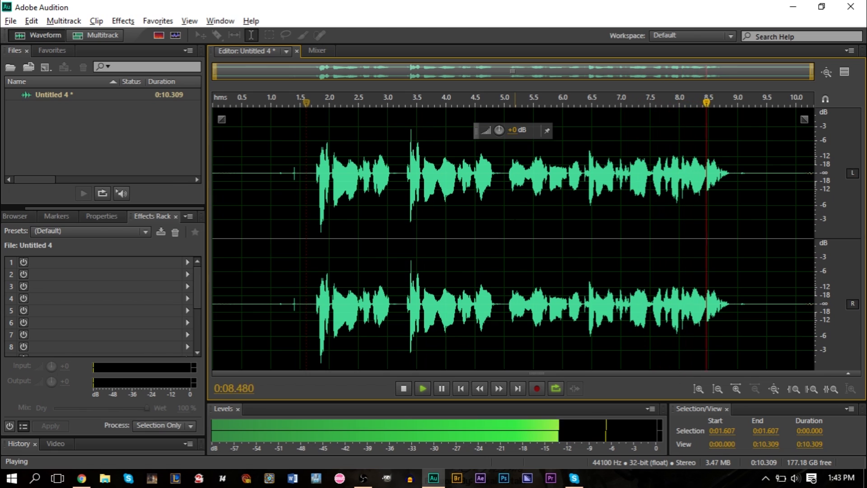
click(403, 388)
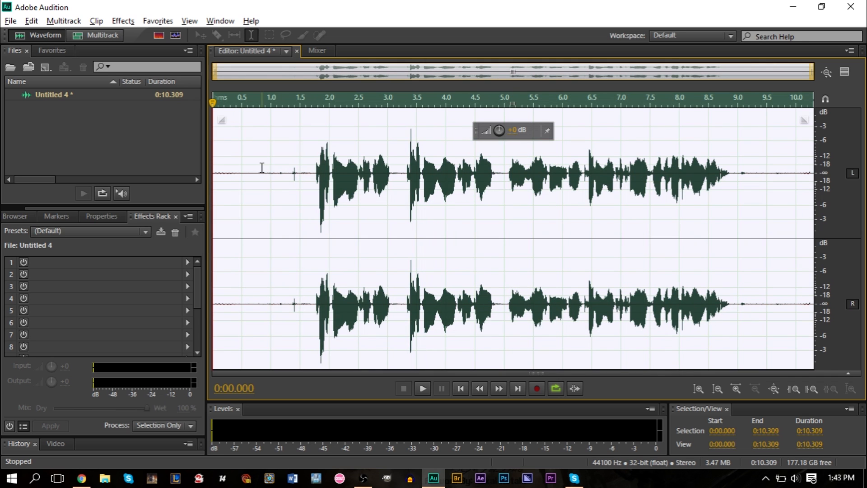
- Load Dynamics Processing from Amplitude and Compression with the DeEsser Medium preset
click(122, 21)
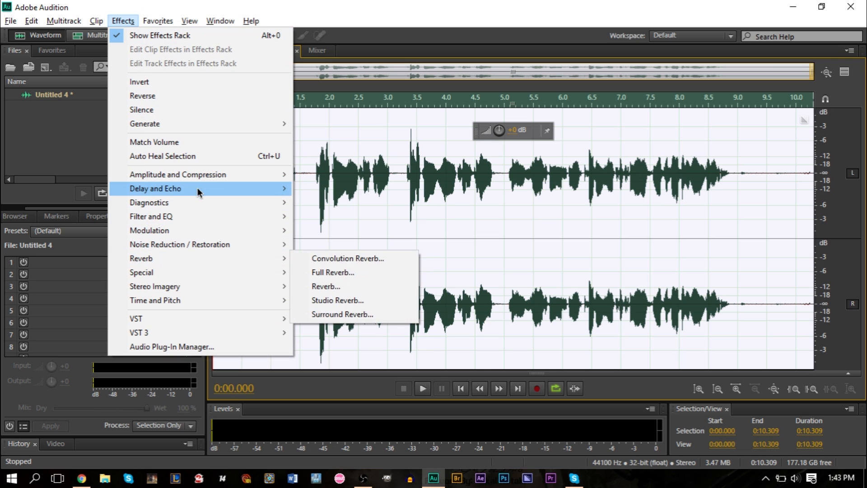
mouse_move(177, 174)
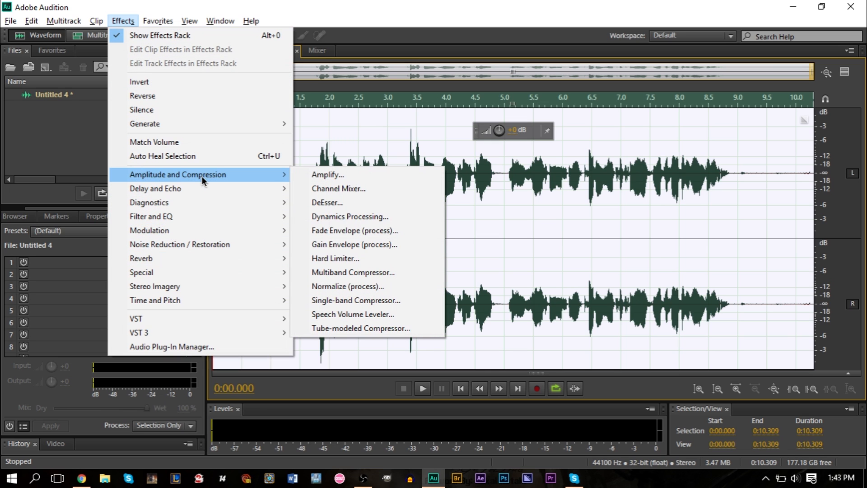
mouse_move(350, 216)
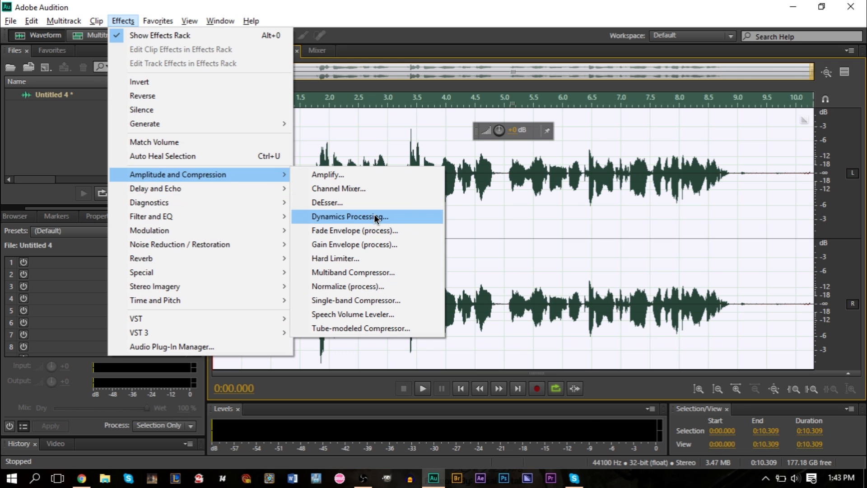
click(349, 216)
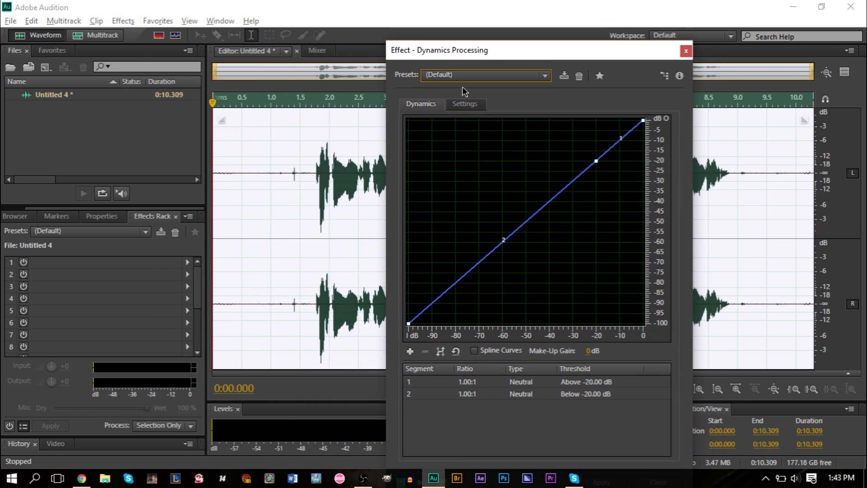
click(486, 75)
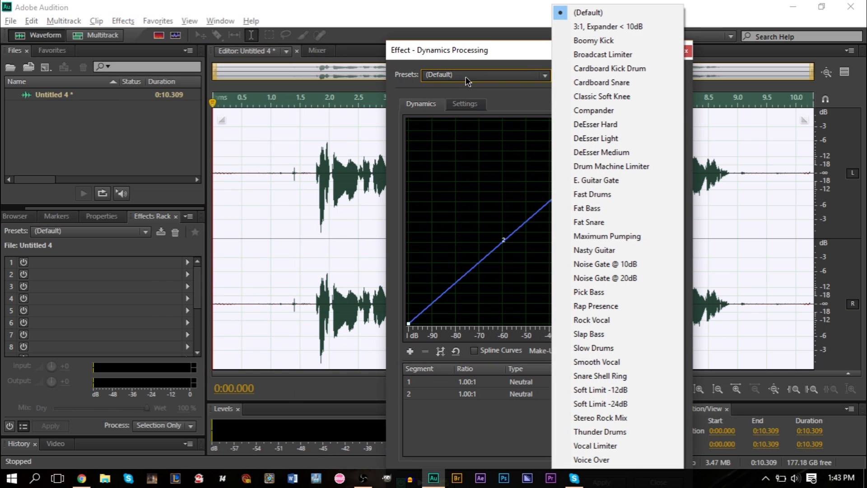
mouse_move(602, 152)
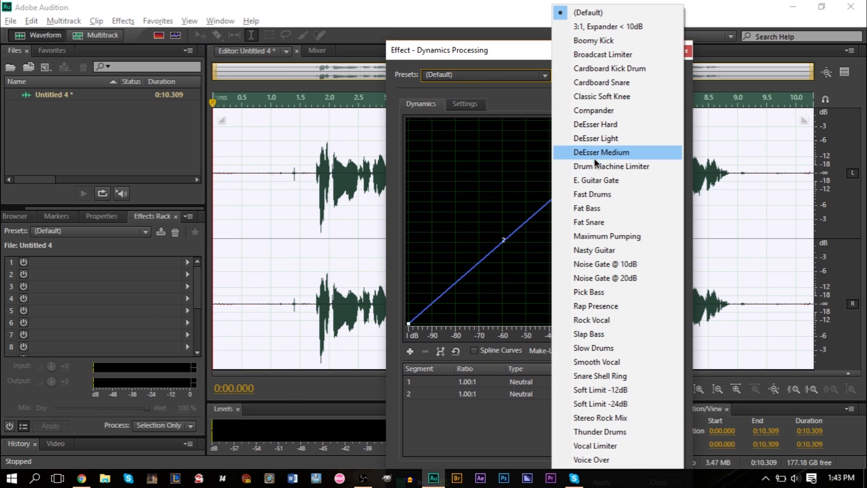
mouse_move(603, 208)
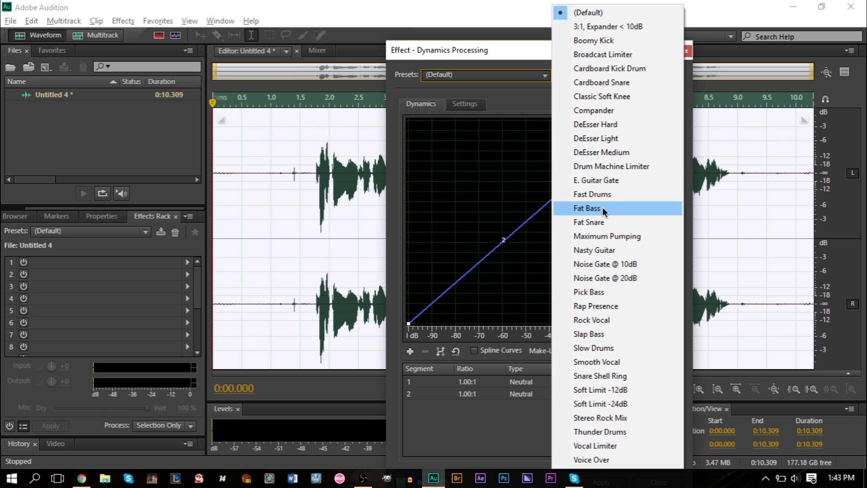
mouse_move(605, 264)
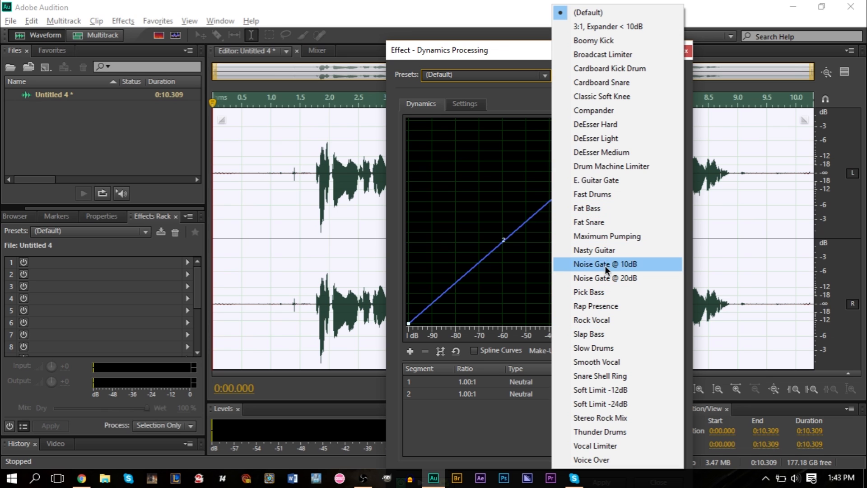
mouse_move(611, 166)
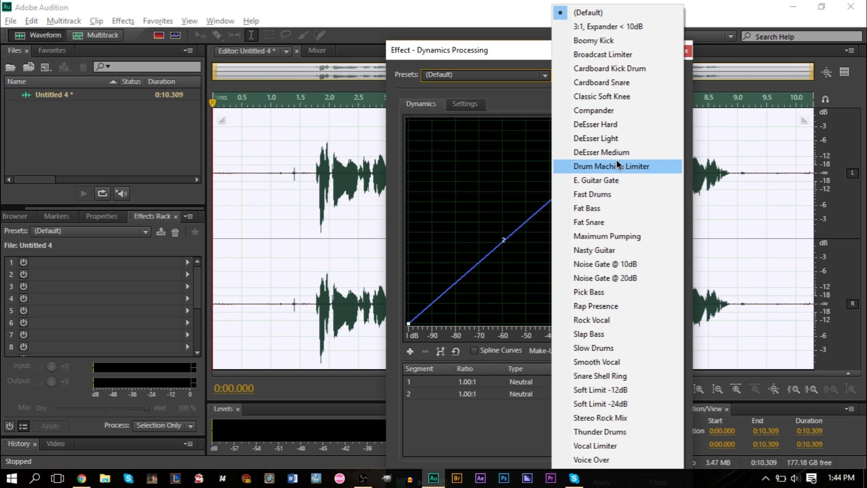
mouse_move(614, 141)
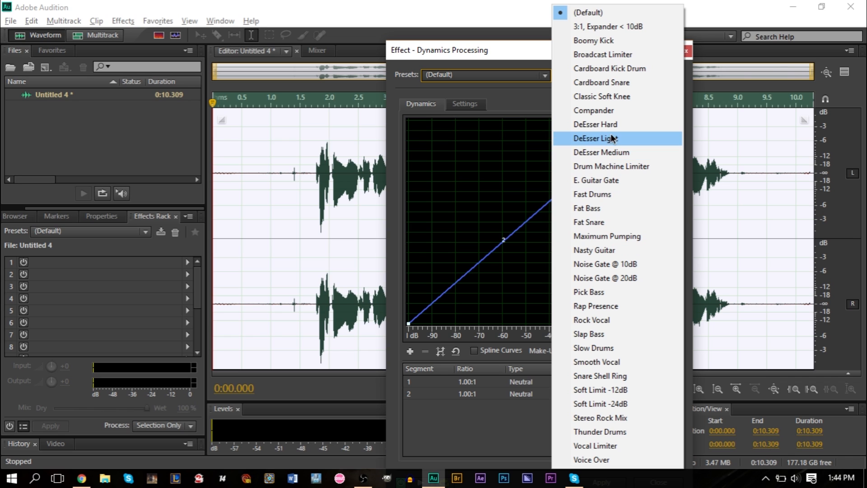
mouse_move(620, 152)
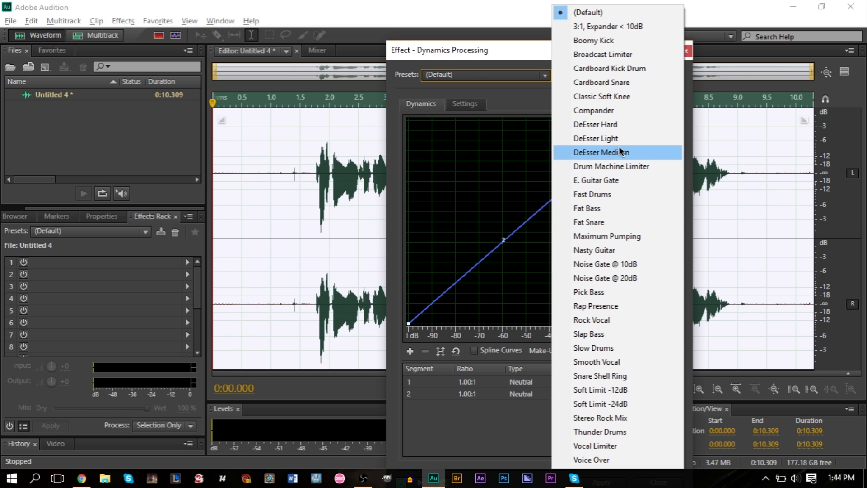
click(600, 152)
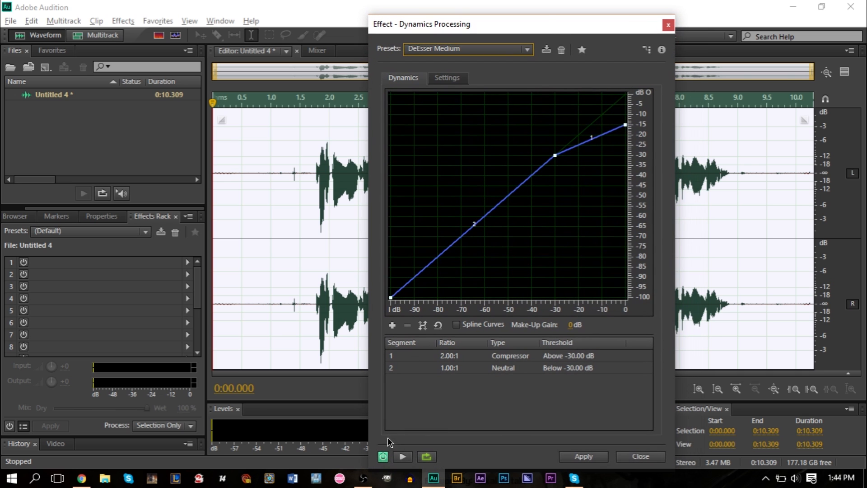
- Preview the DeEsser Medium de-essing on the voice clip twice, stopping playback each time
click(403, 456)
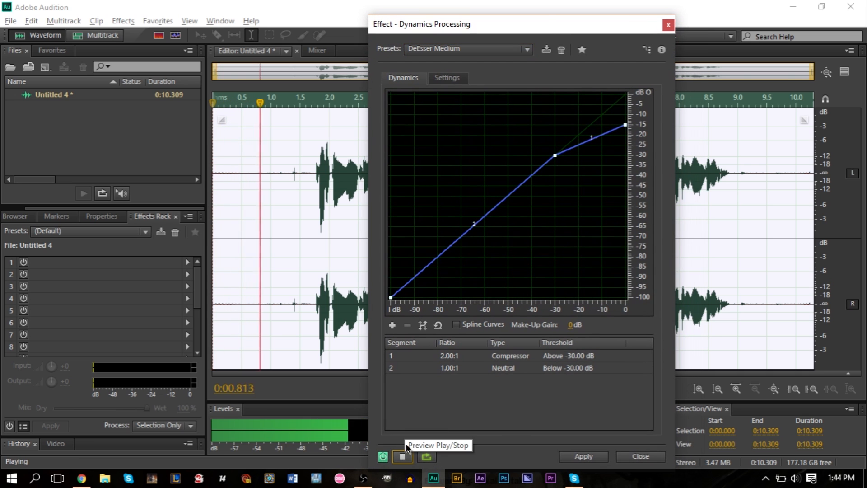
click(382, 457)
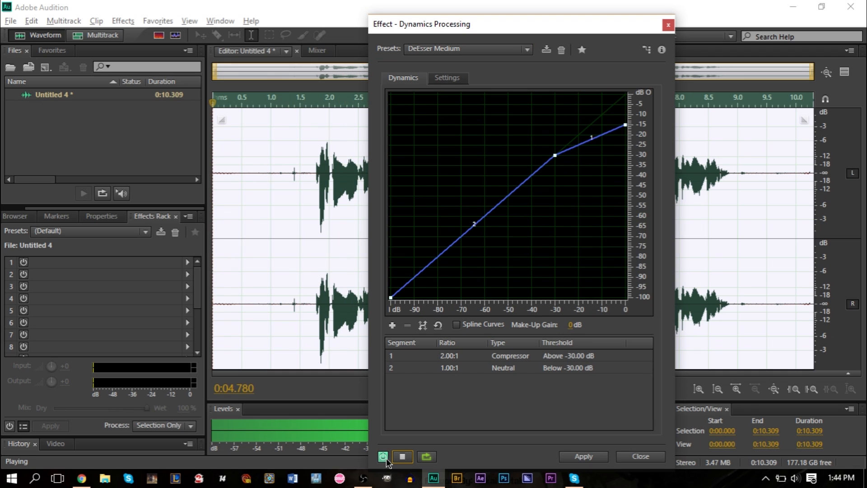
click(402, 456)
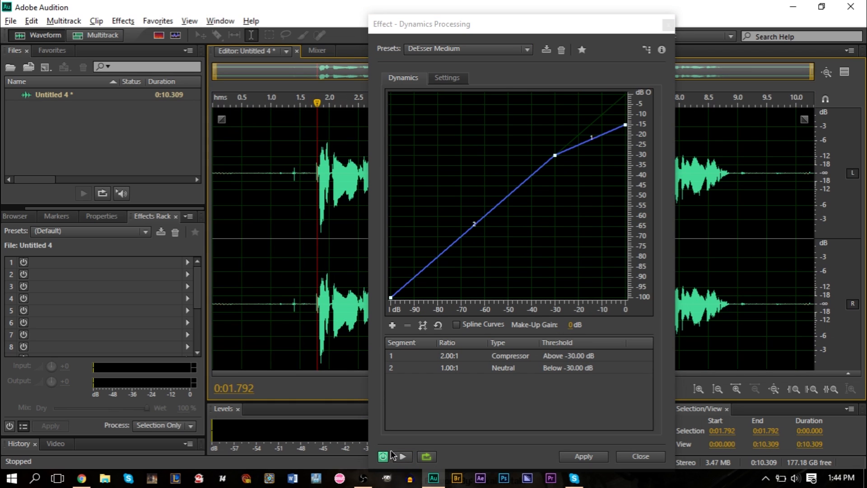
click(382, 456)
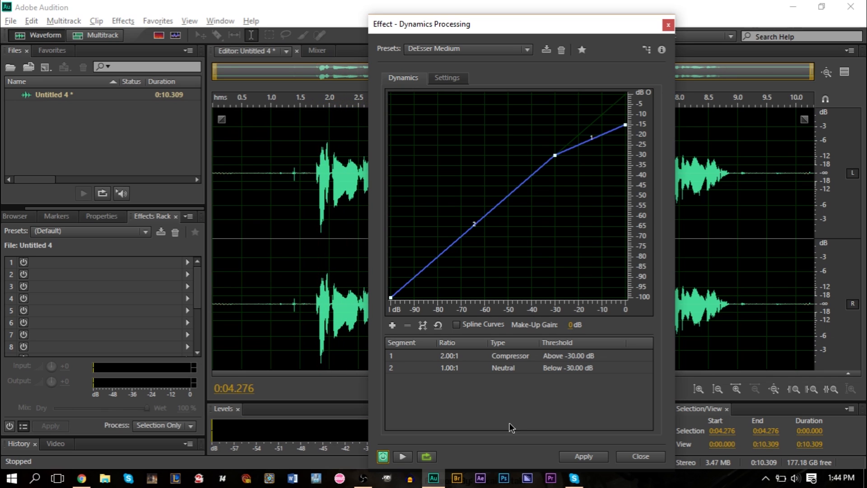
mouse_move(588, 395)
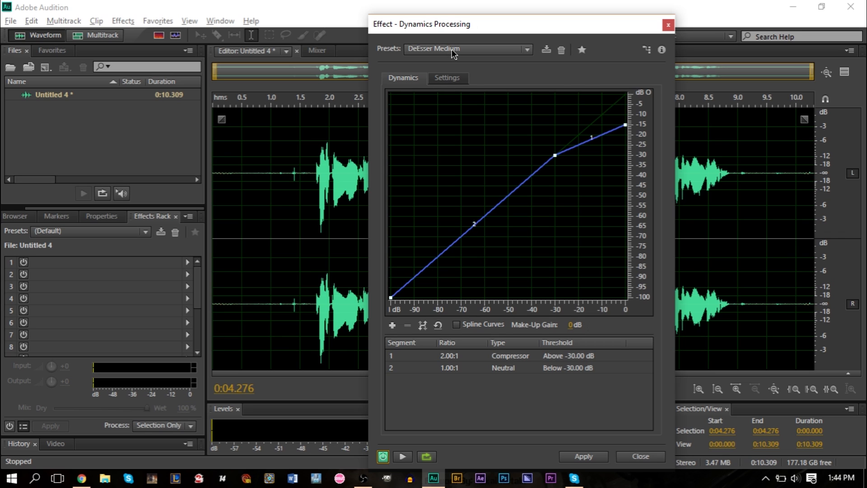
mouse_move(514, 148)
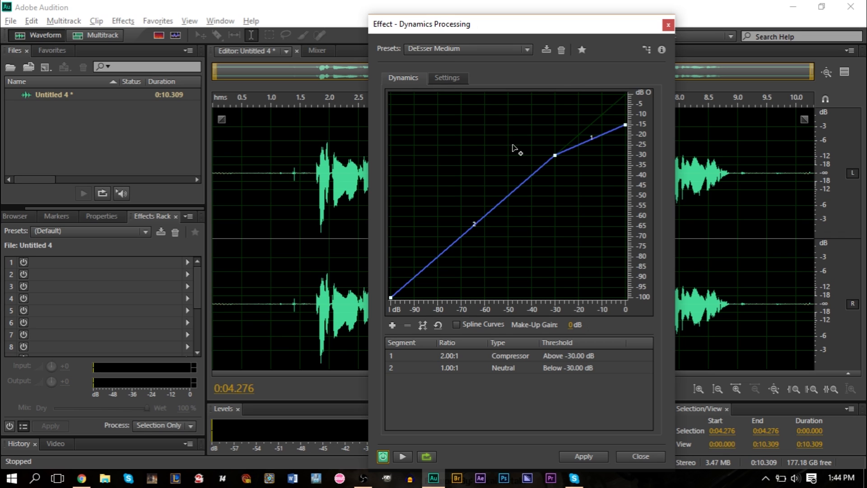
mouse_move(409, 108)
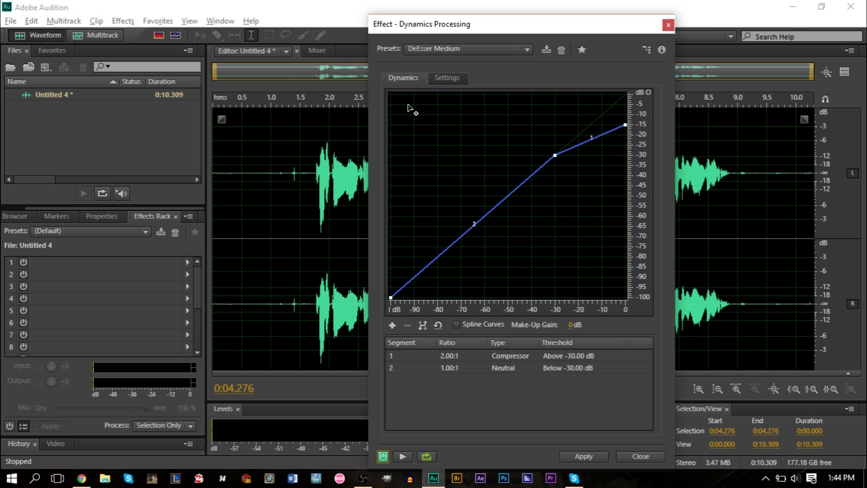
mouse_move(498, 65)
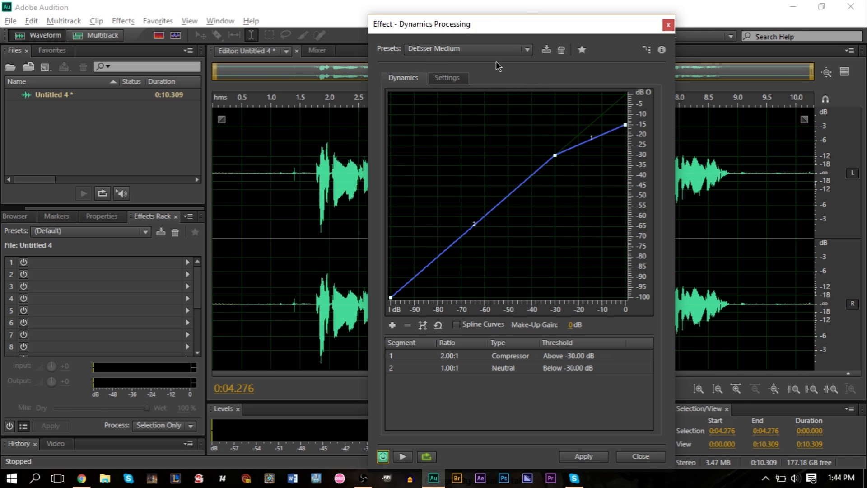
mouse_move(488, 50)
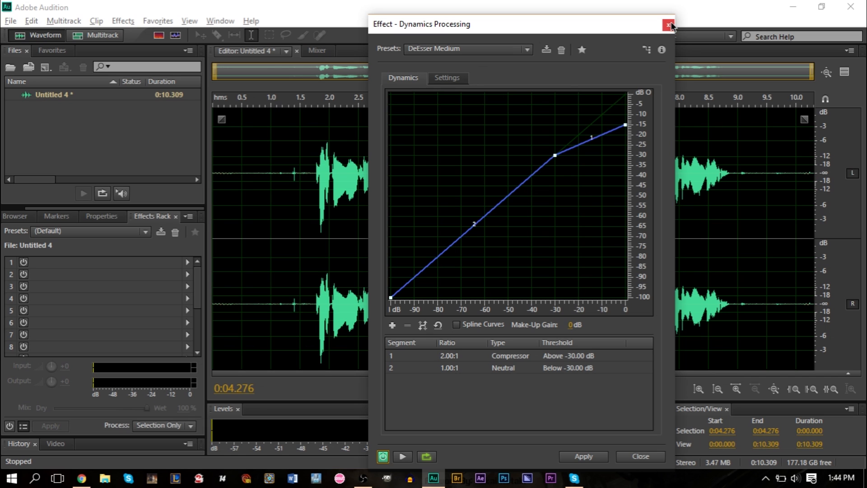
mouse_move(578, 456)
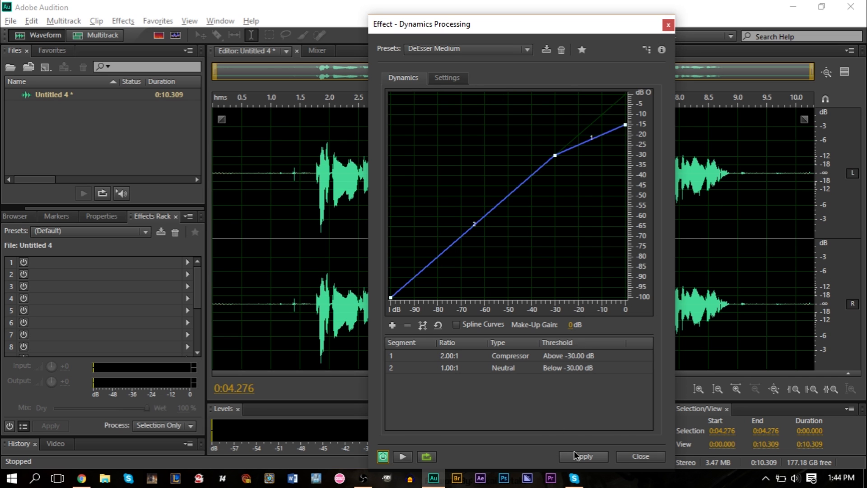
- Commit the DeEsser Medium processing to the whole waveform
click(583, 455)
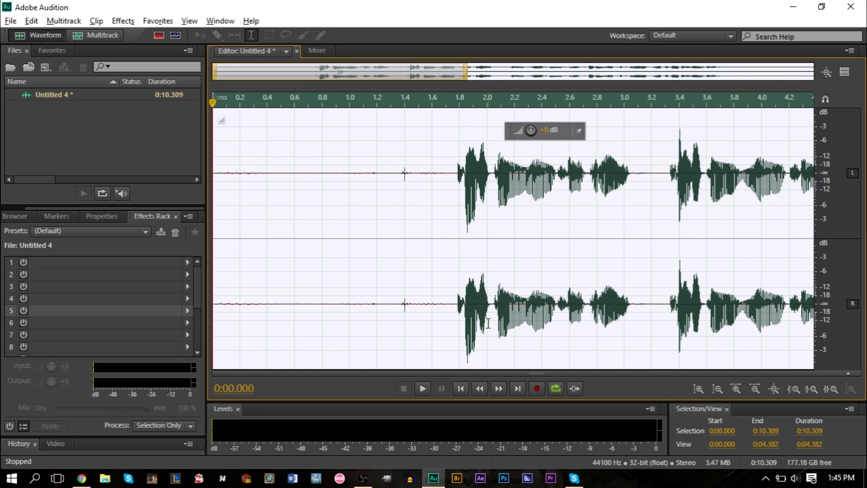
mouse_move(488, 332)
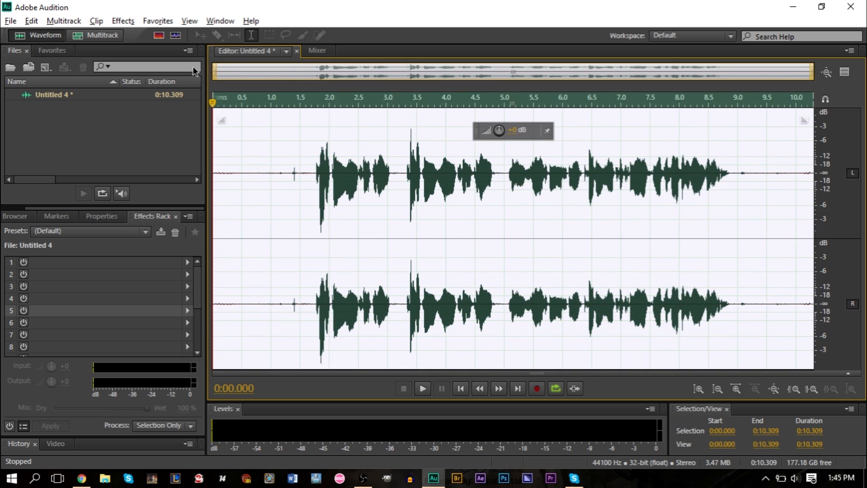
- Bring up Effects > Special > Mastering and load its Vocal Preset
click(122, 21)
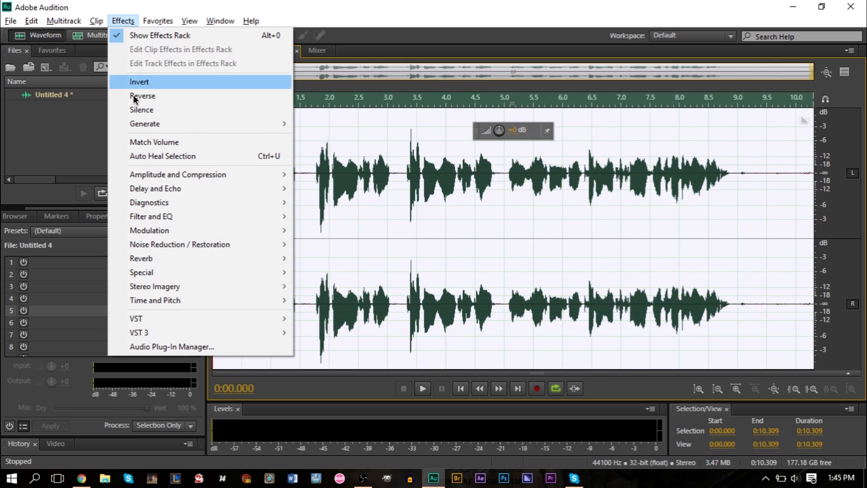
mouse_move(141, 272)
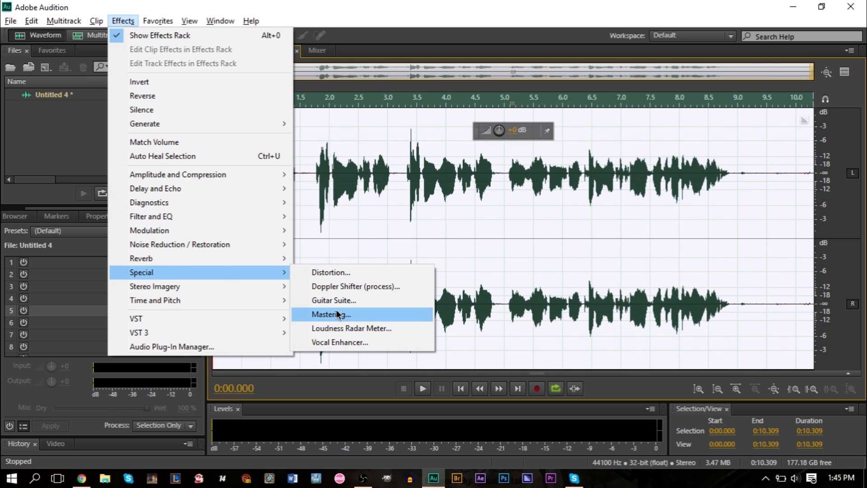
click(331, 315)
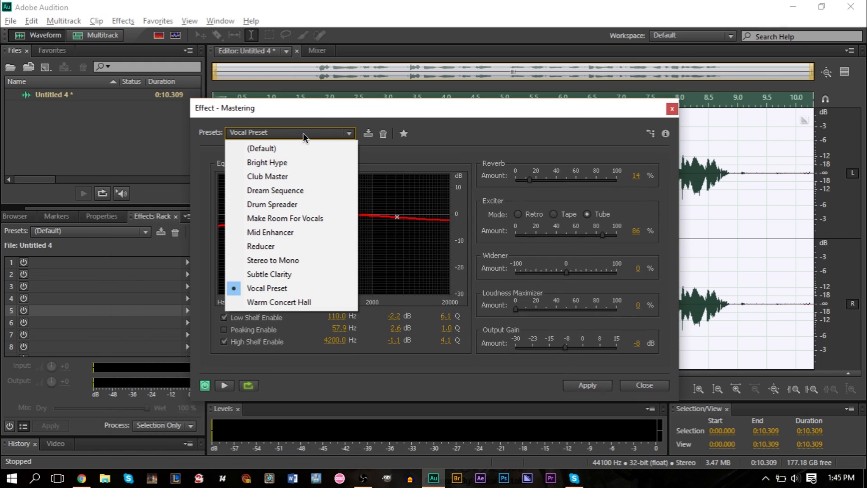
mouse_move(304, 144)
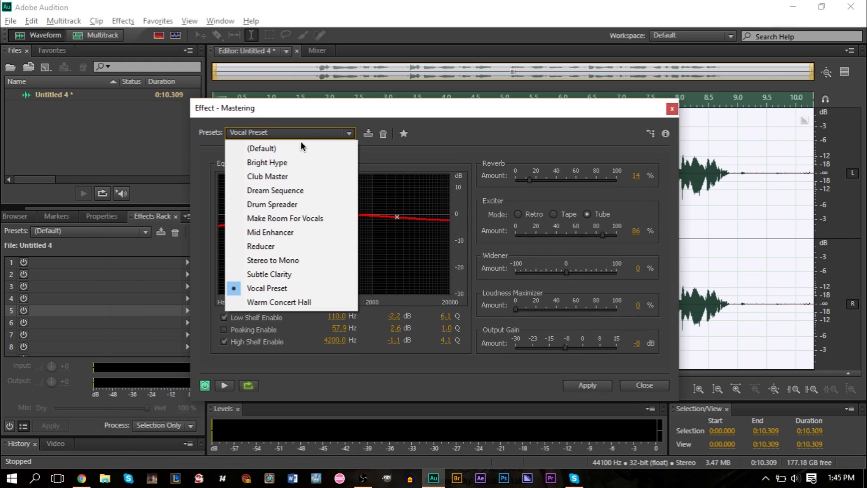
mouse_move(297, 291)
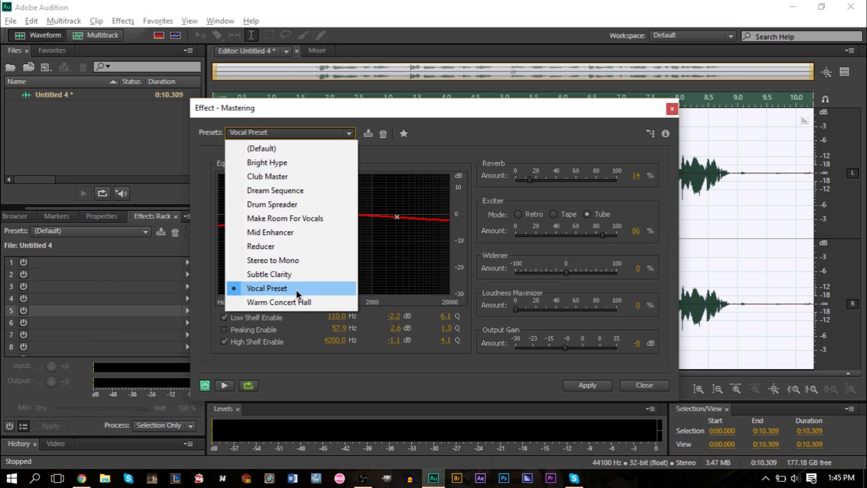
click(265, 288)
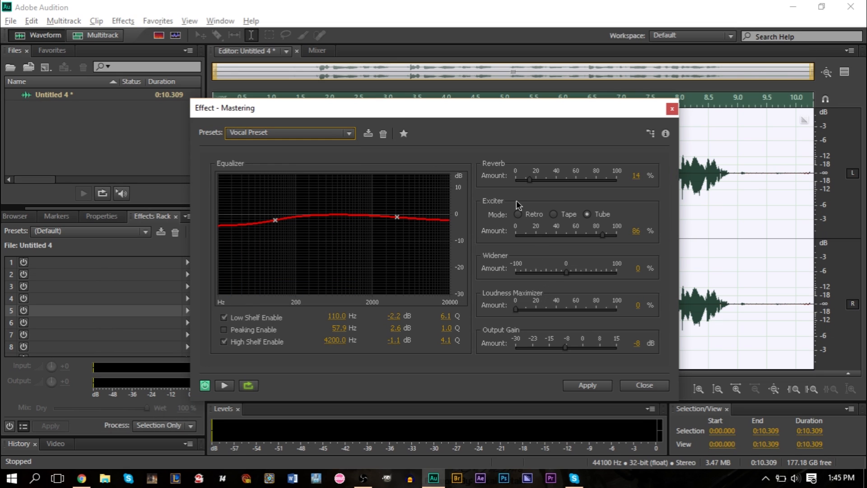
mouse_move(582, 208)
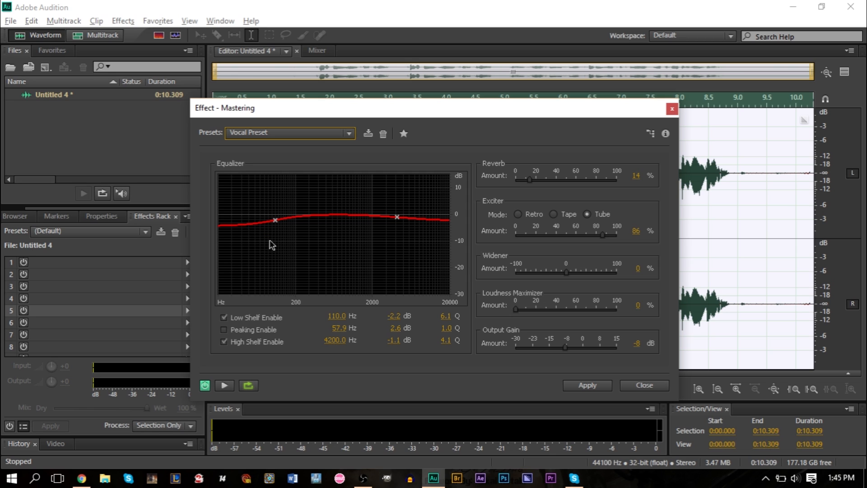
mouse_move(238, 217)
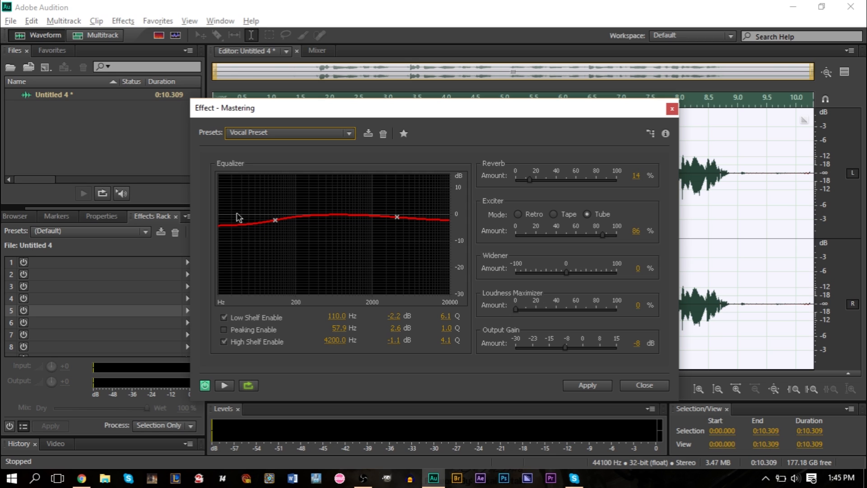
mouse_move(402, 220)
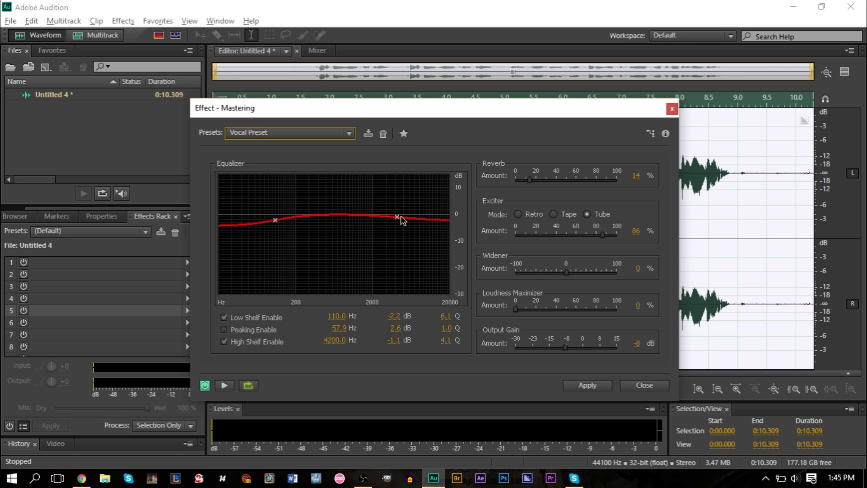
mouse_move(547, 297)
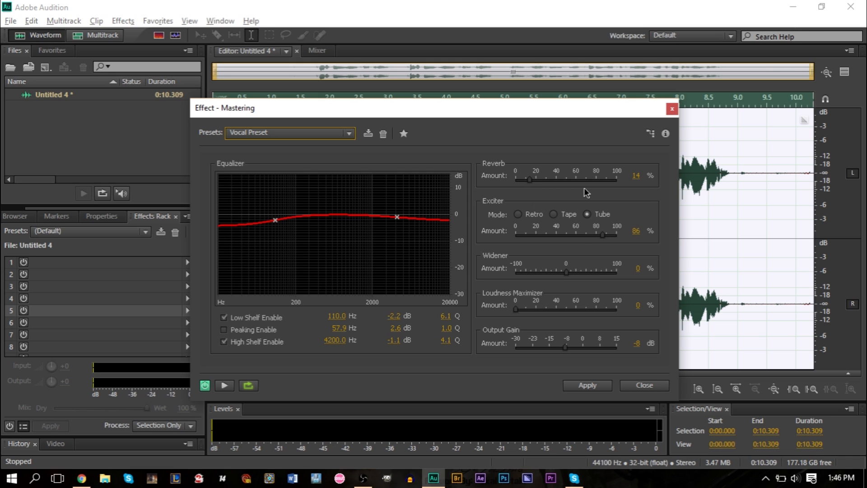
mouse_move(640, 193)
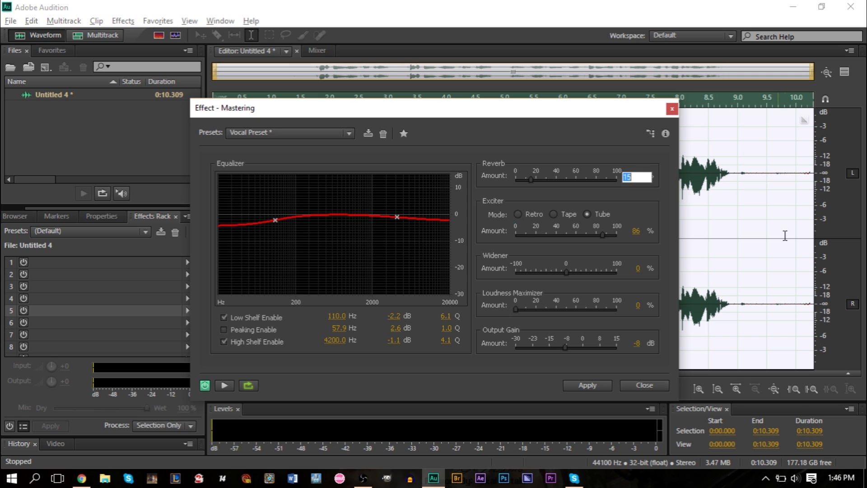
- Audition the mastering reverb at 30%, then lower it to 15% and audition again
text(30)
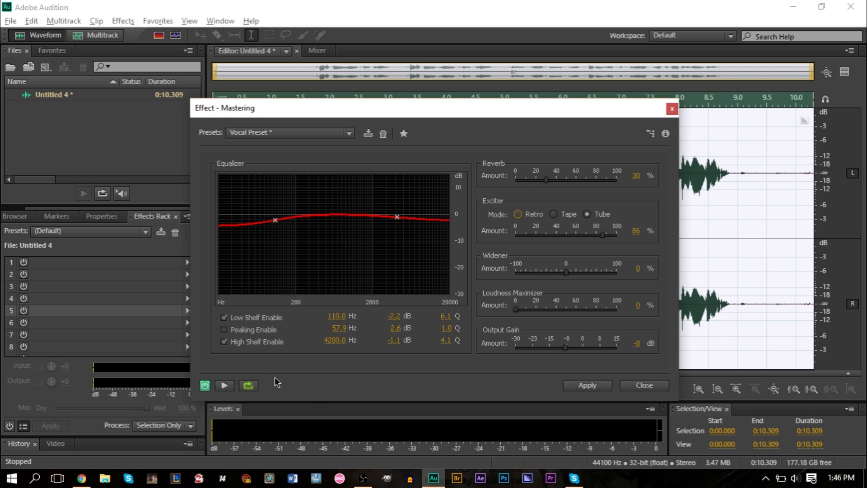
click(224, 385)
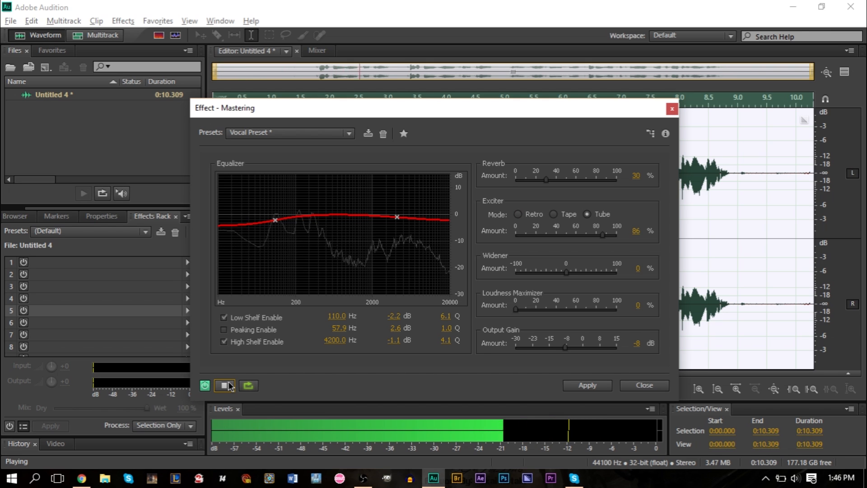
mouse_move(224, 386)
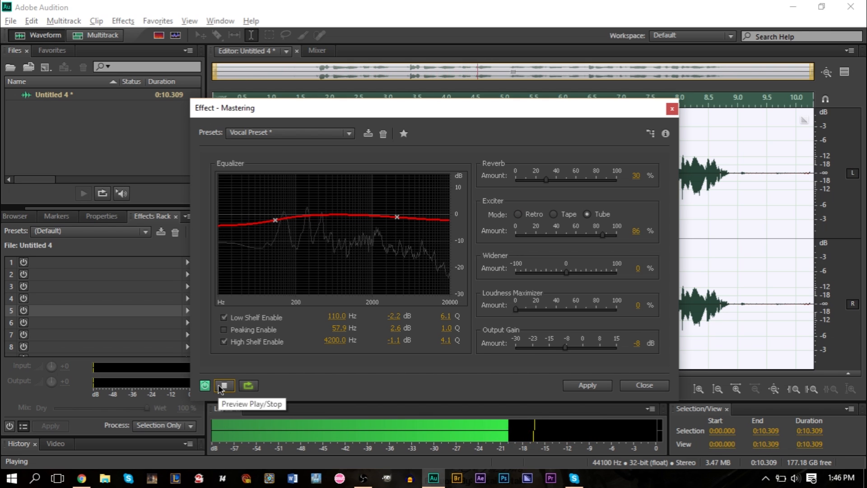
click(224, 385)
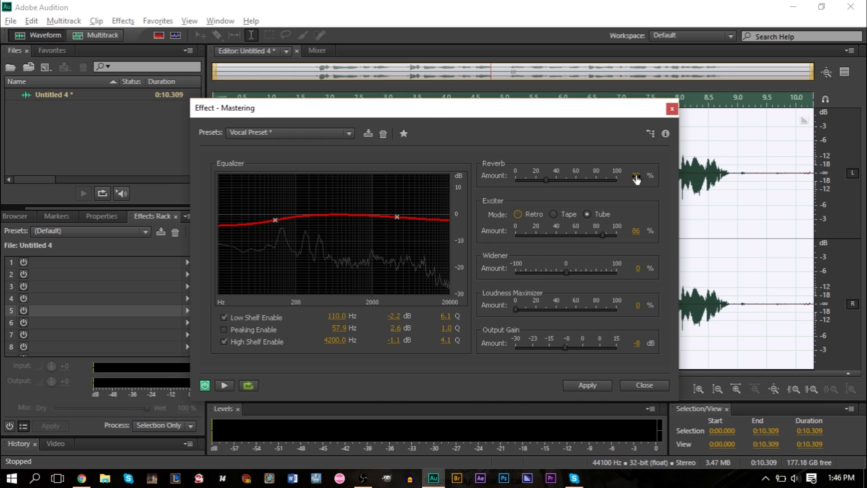
drag(545, 178, 530, 178)
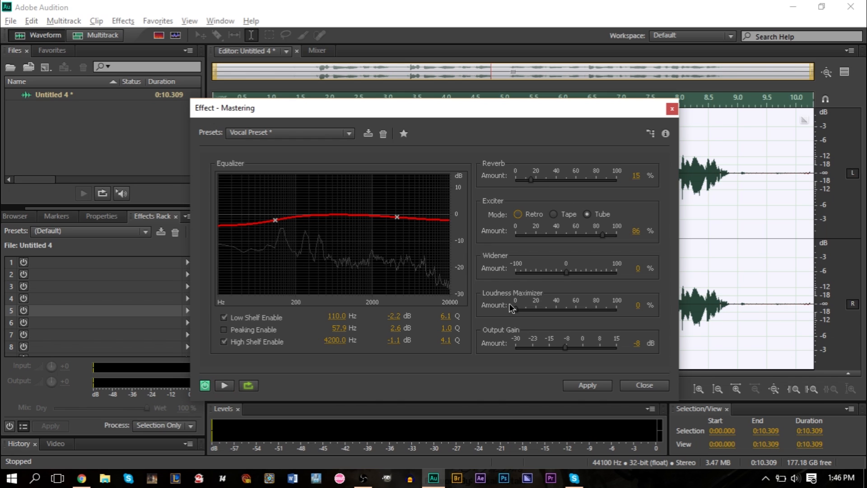
click(224, 386)
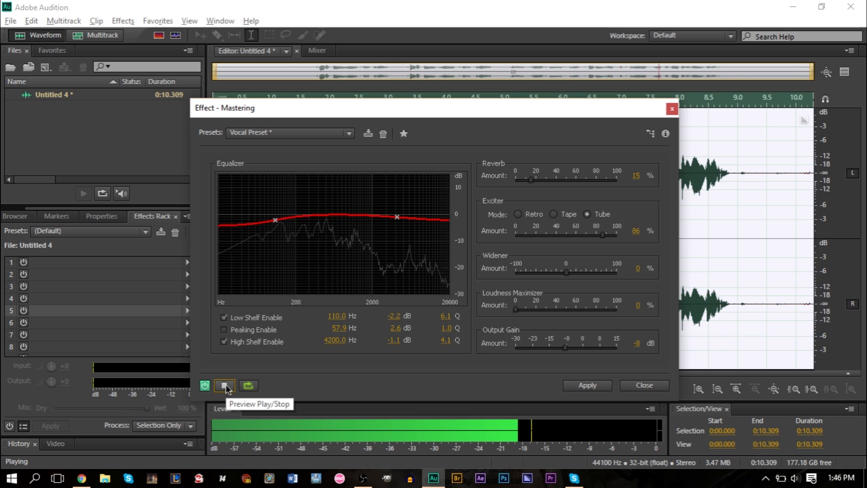
click(224, 386)
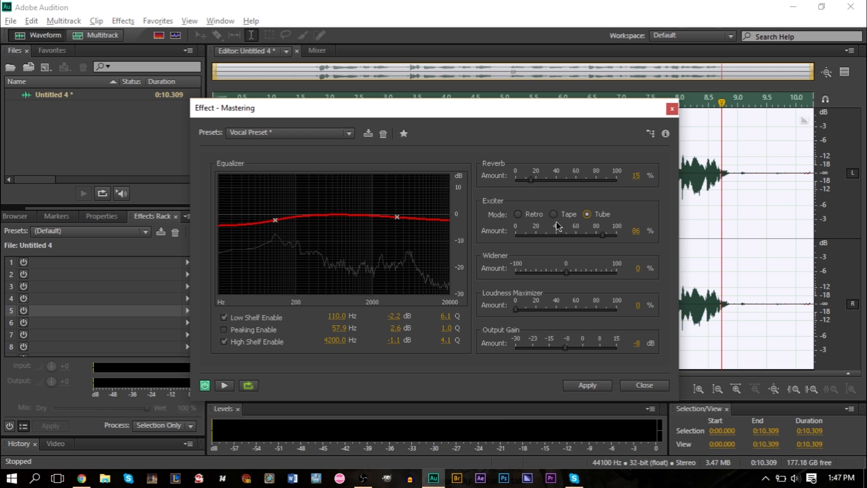
- Switch the exciter to Tape, audition amounts of 34% and 100%, and settle it at 85%
click(554, 214)
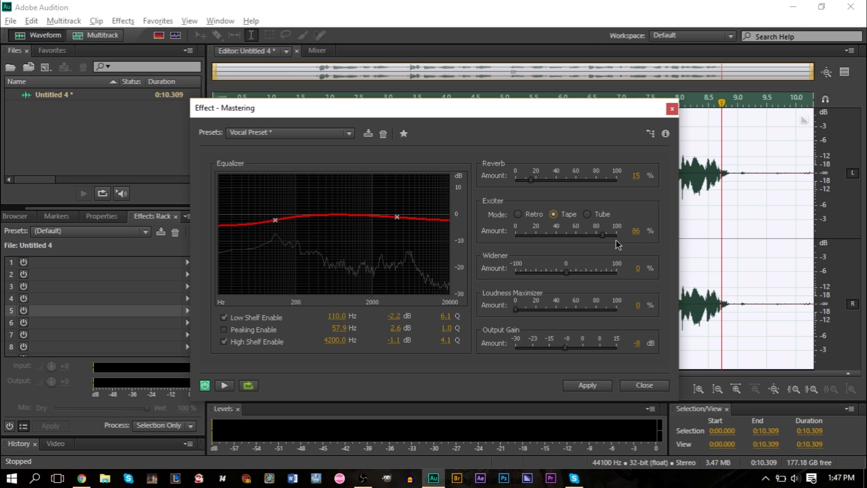
drag(603, 234, 596, 234)
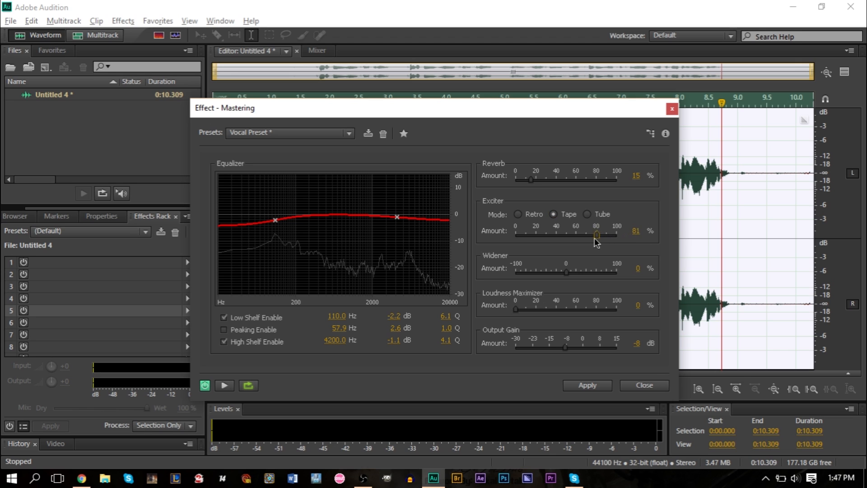
drag(597, 234, 549, 234)
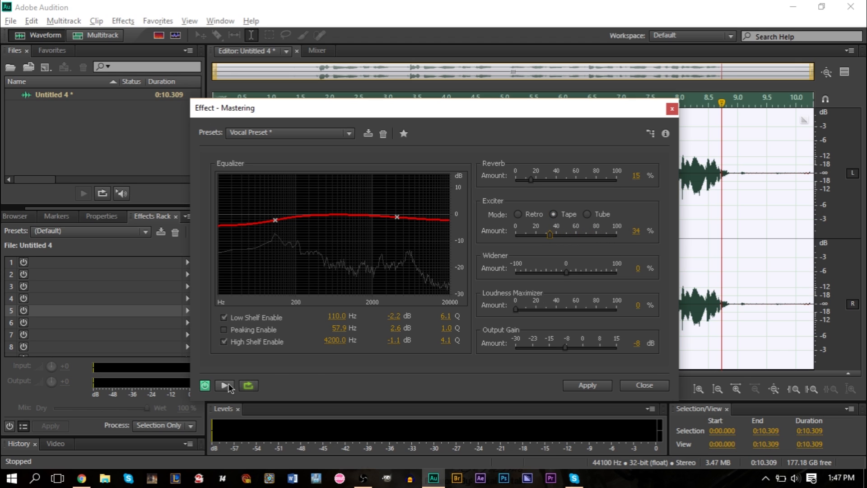
click(224, 385)
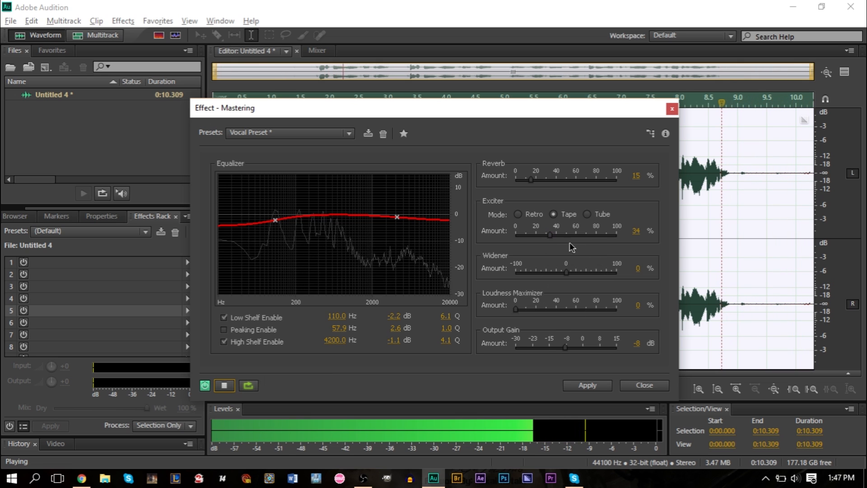
drag(548, 235, 591, 235)
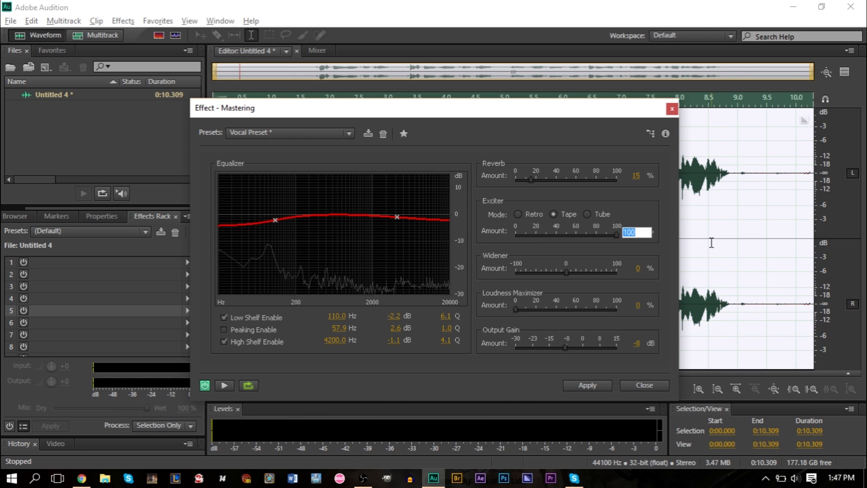
drag(617, 235, 602, 235)
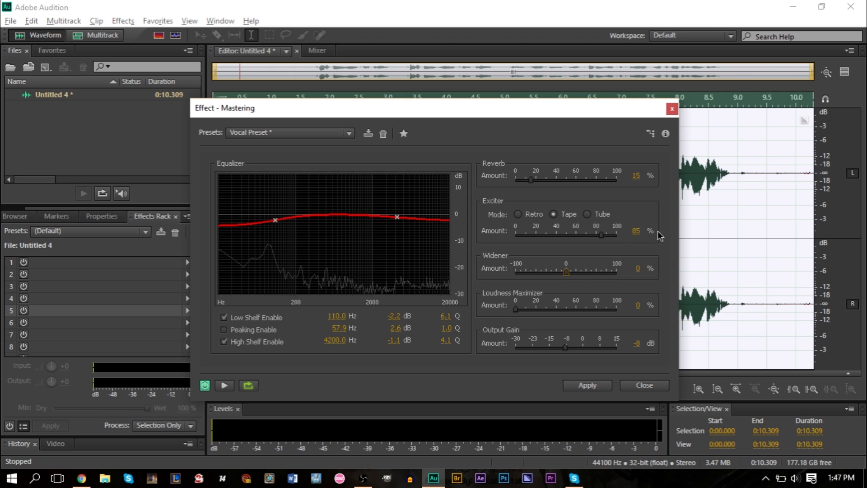
mouse_move(627, 276)
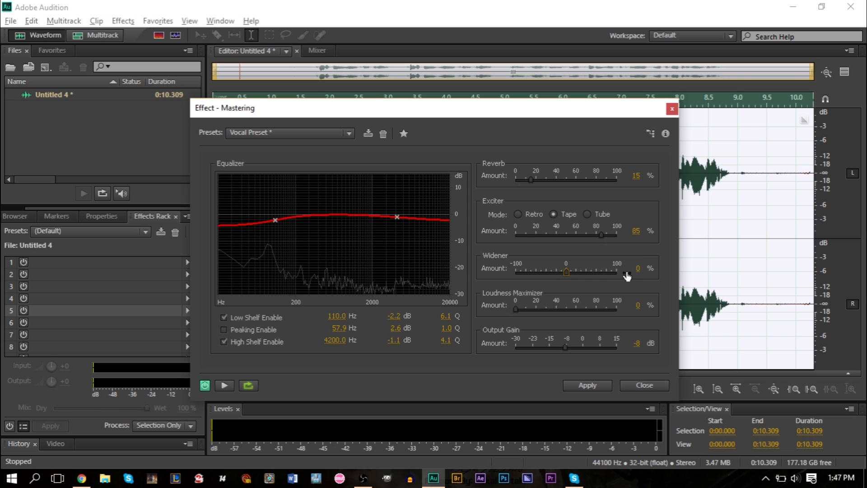
mouse_move(564, 317)
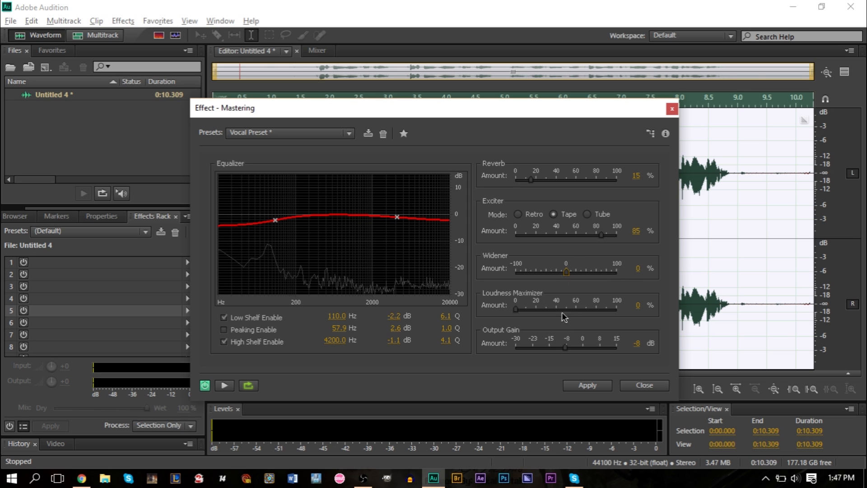
mouse_move(625, 299)
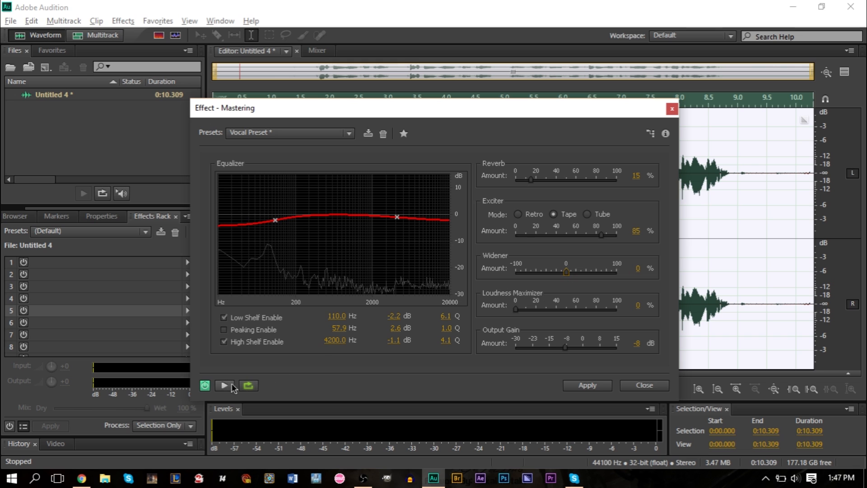
click(223, 385)
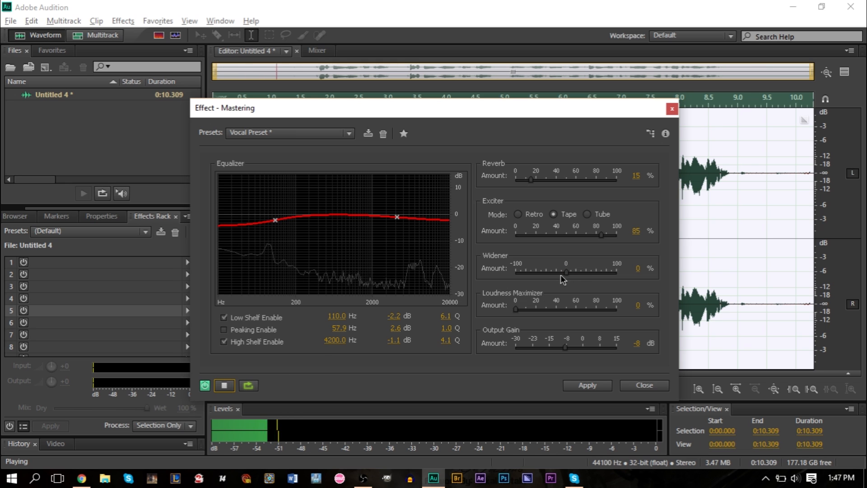
drag(566, 272, 614, 272)
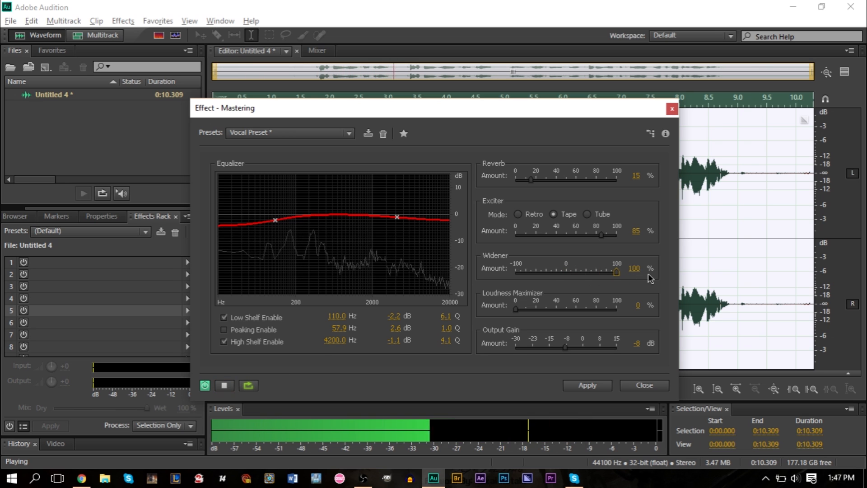
drag(616, 272, 526, 272)
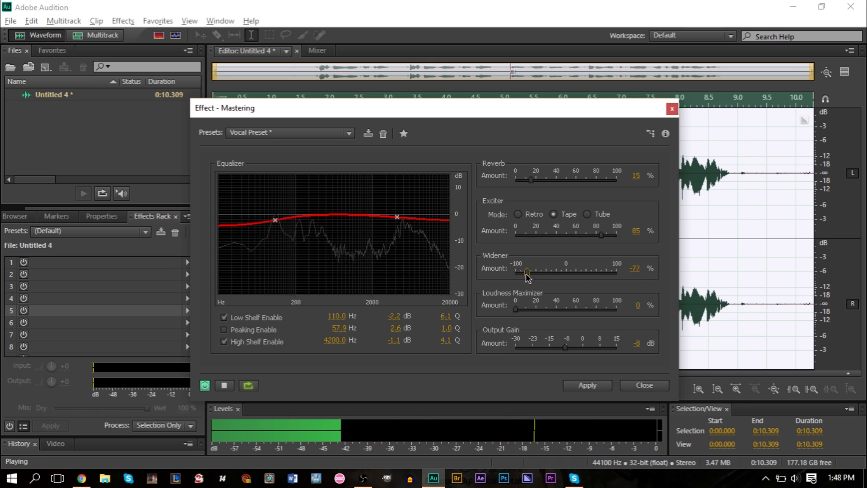
drag(527, 271, 561, 271)
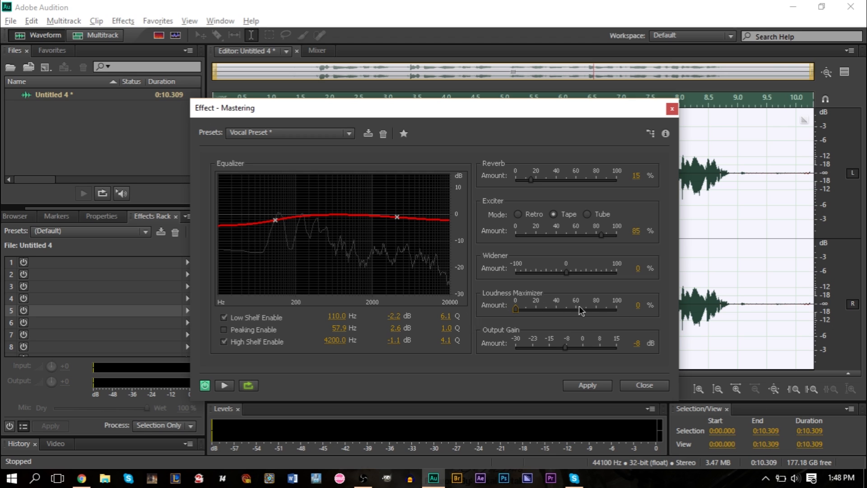
mouse_move(568, 353)
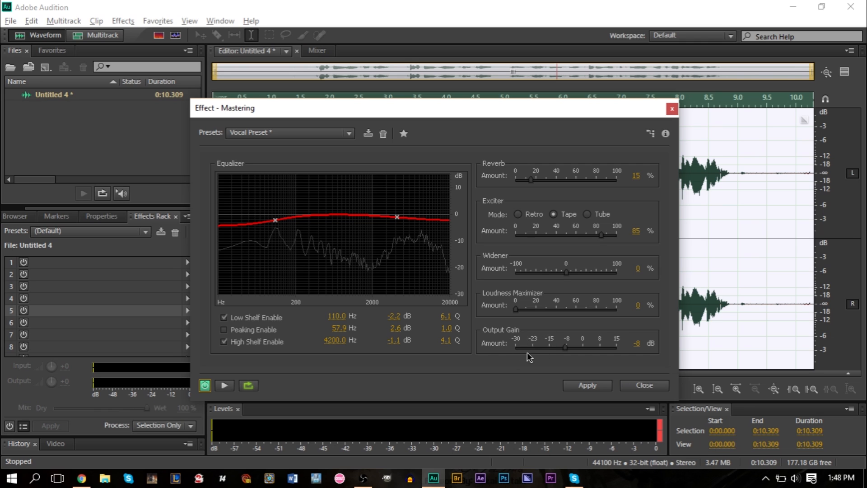
mouse_move(557, 357)
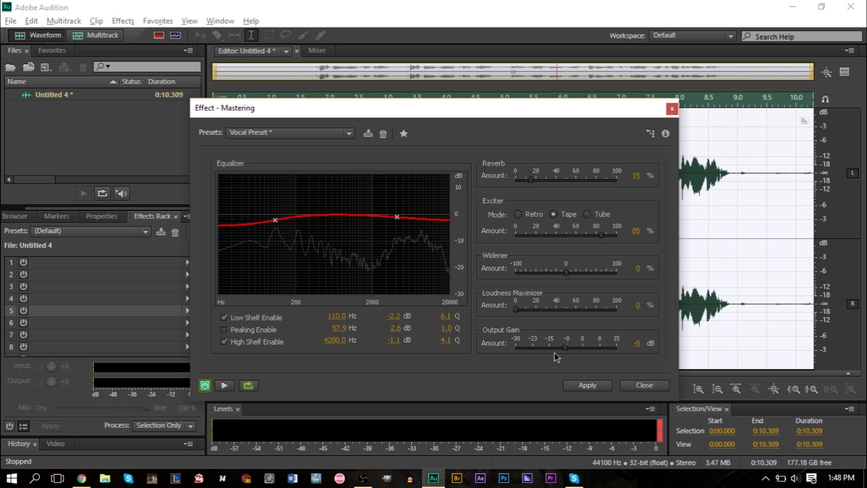
mouse_move(644, 353)
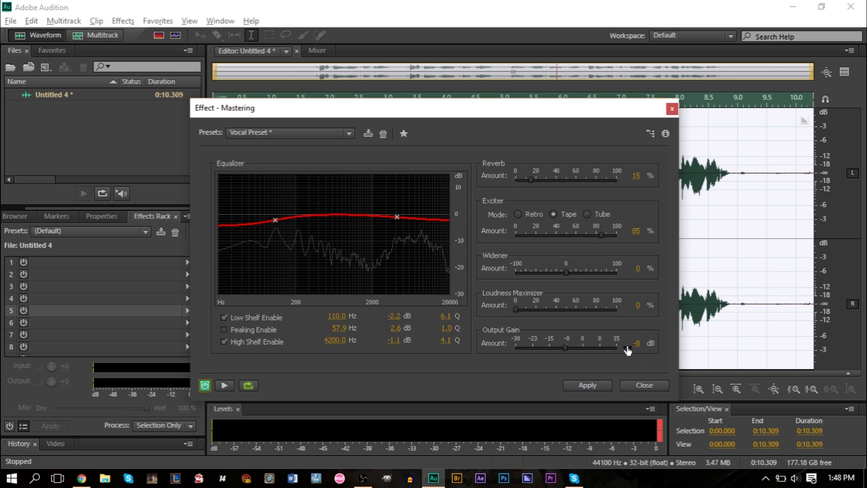
mouse_move(553, 360)
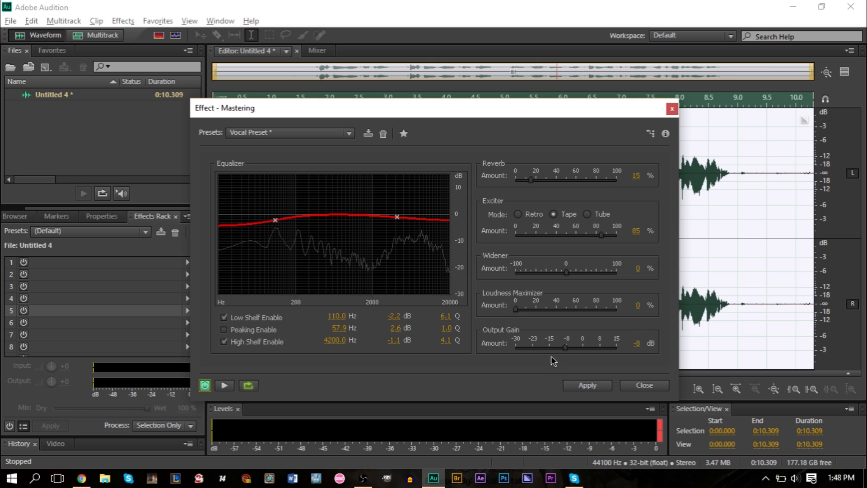
mouse_move(551, 351)
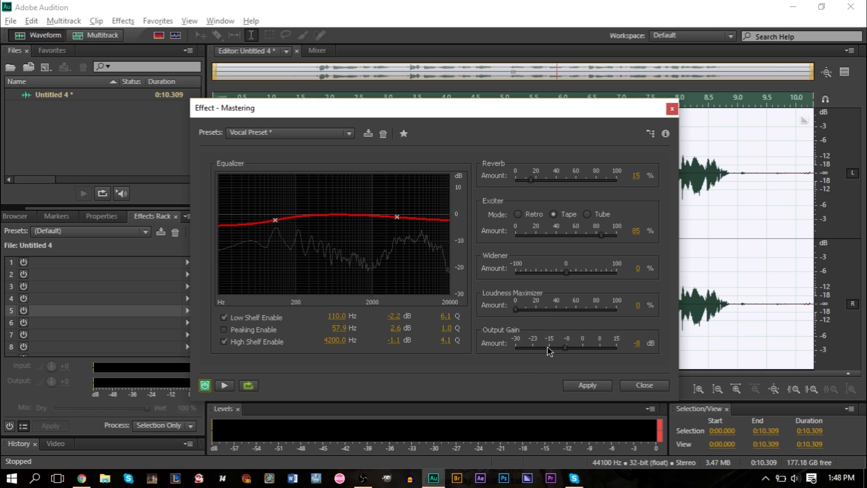
mouse_move(618, 365)
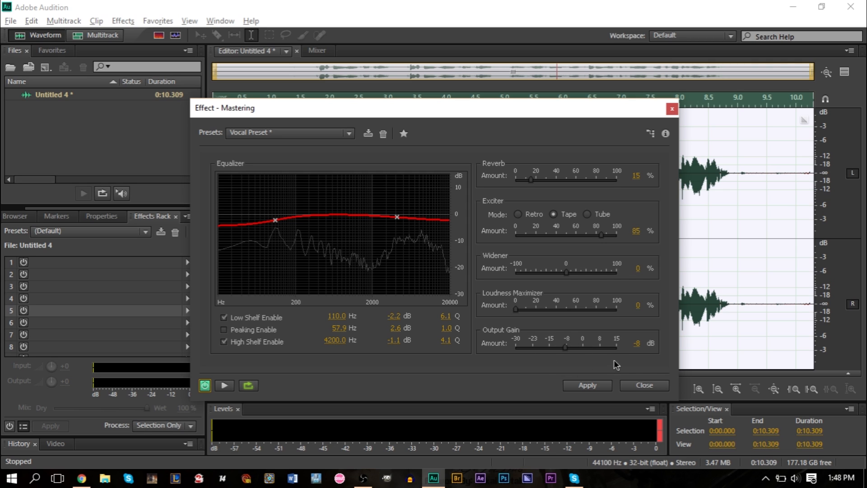
mouse_move(616, 354)
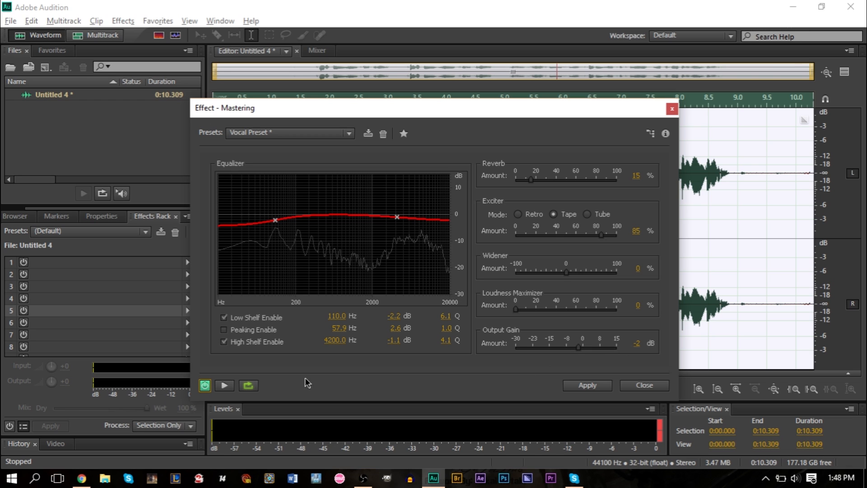
click(224, 386)
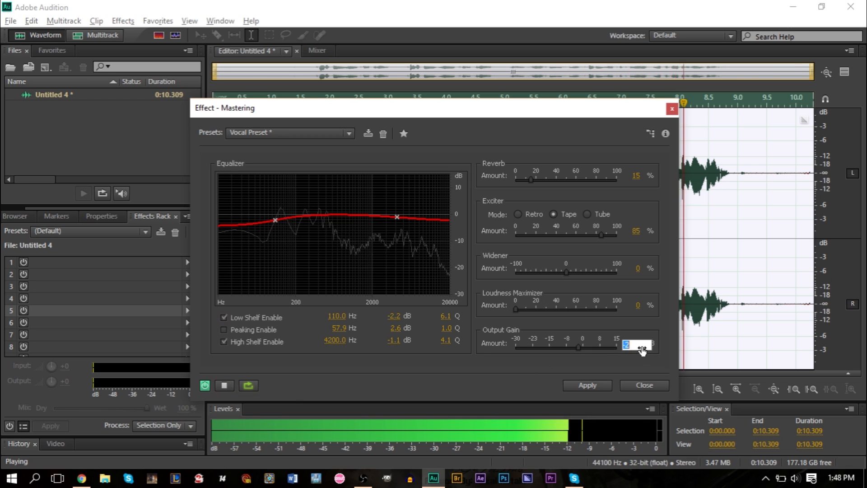
text(-8)
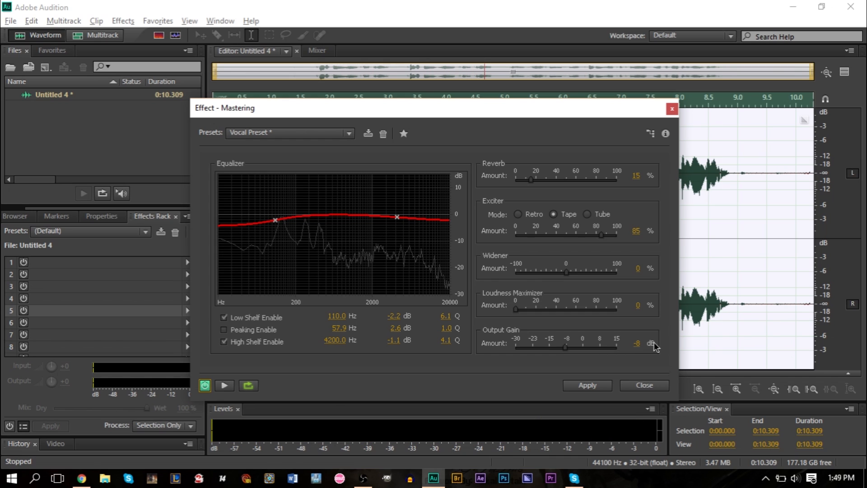
mouse_move(581, 368)
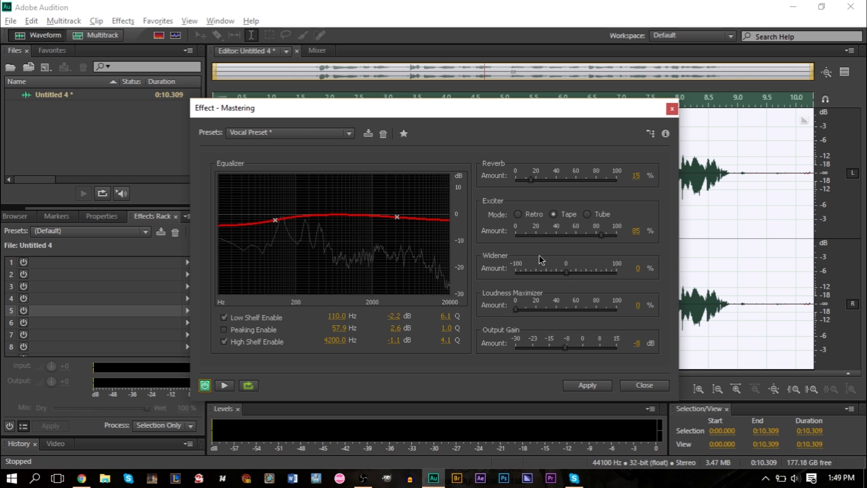
mouse_move(550, 347)
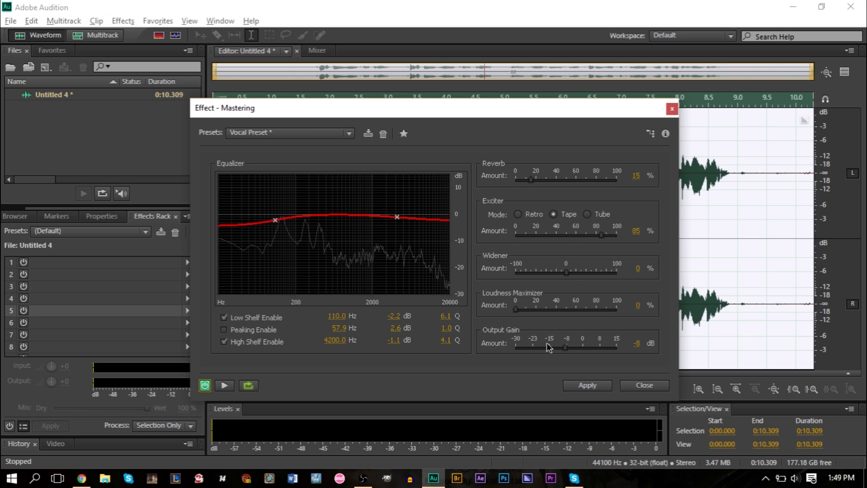
mouse_move(603, 288)
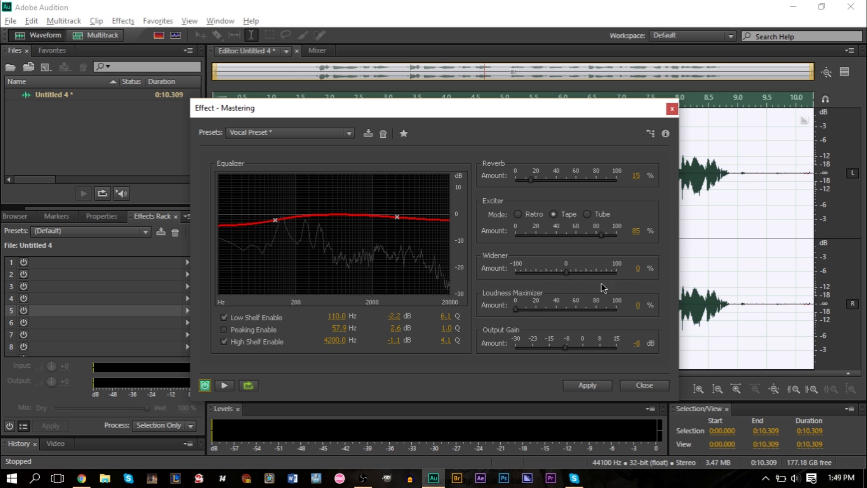
mouse_move(644, 362)
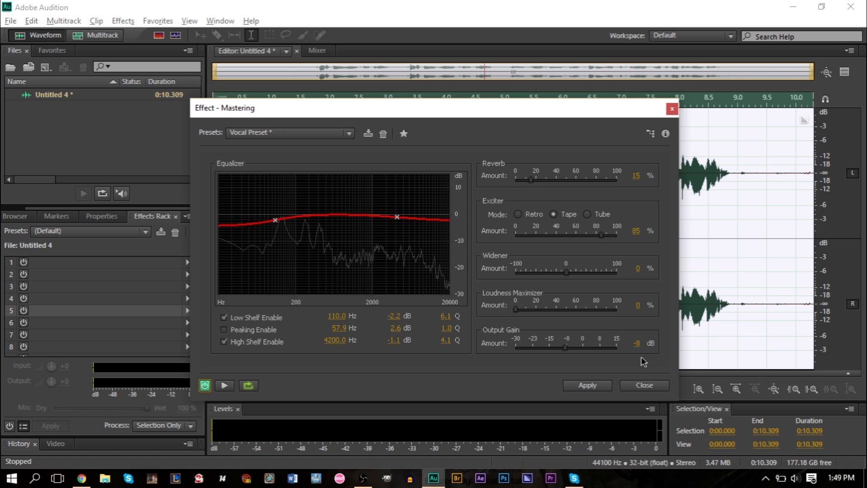
mouse_move(641, 199)
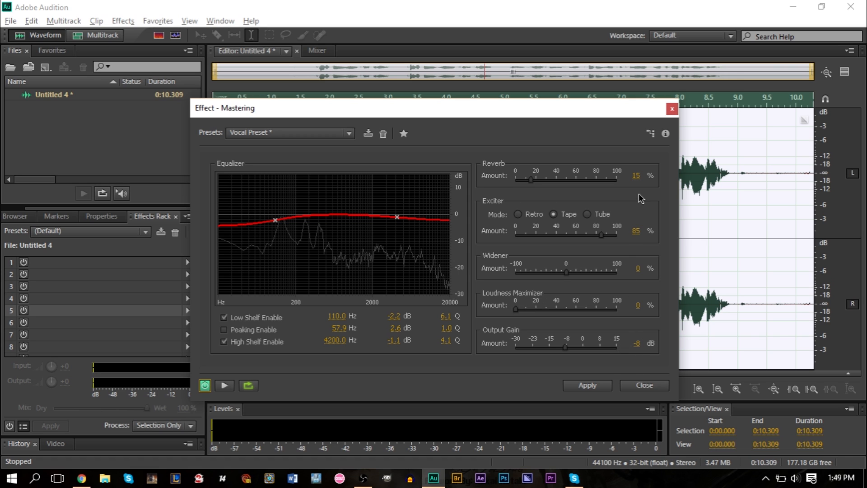
mouse_move(541, 205)
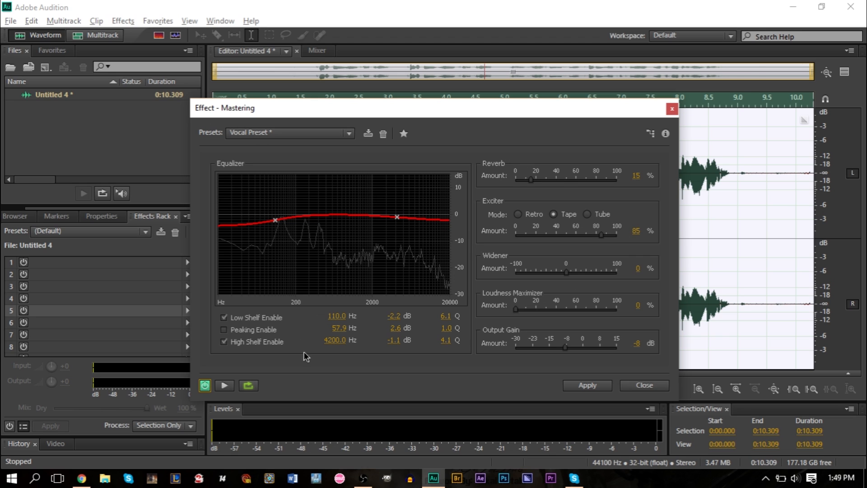
mouse_move(495, 265)
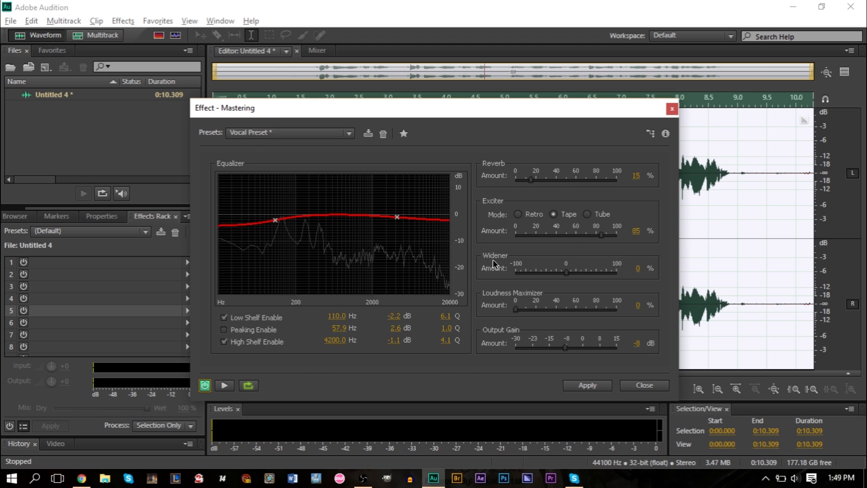
mouse_move(533, 162)
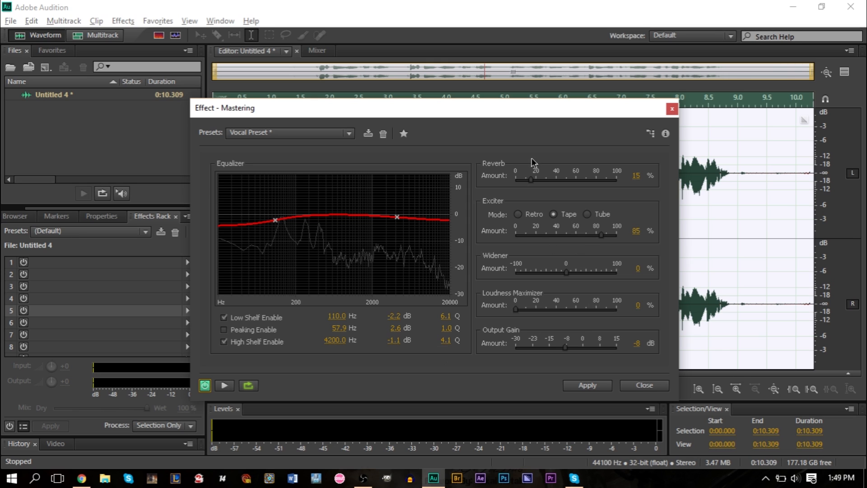
mouse_move(544, 258)
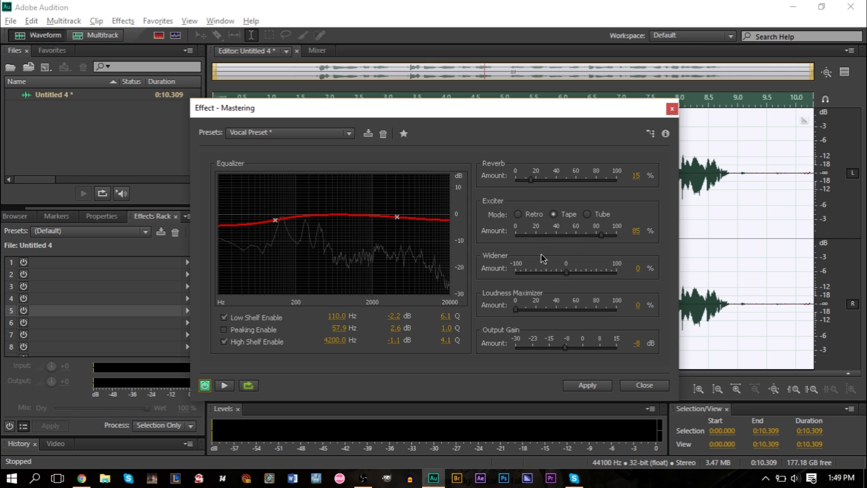
mouse_move(357, 239)
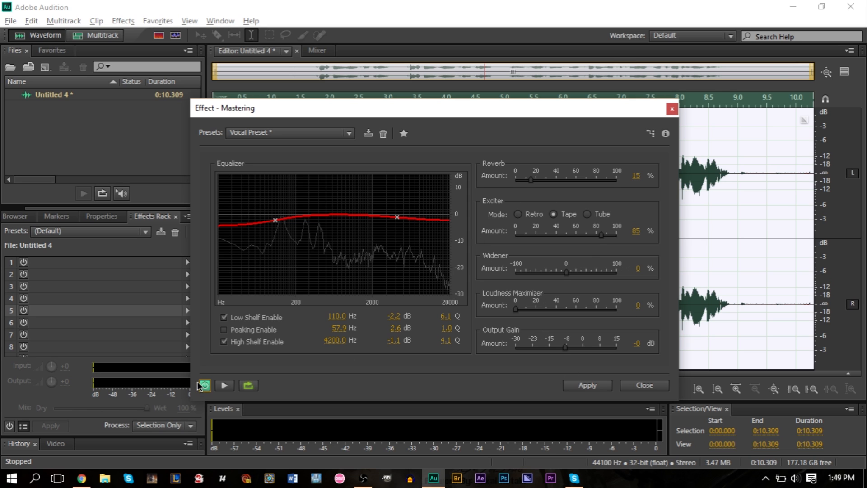
mouse_move(225, 386)
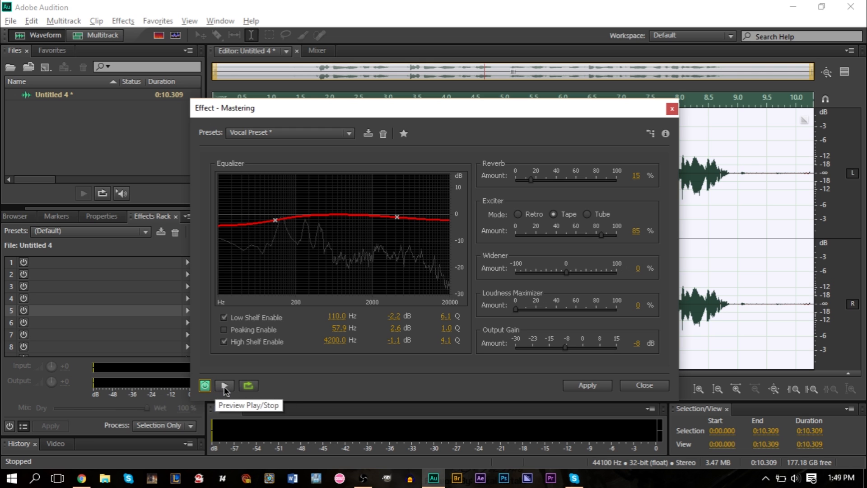
- Preview the mastered vocal, bypassing the effect on and off to compare, then apply Mastering
click(205, 386)
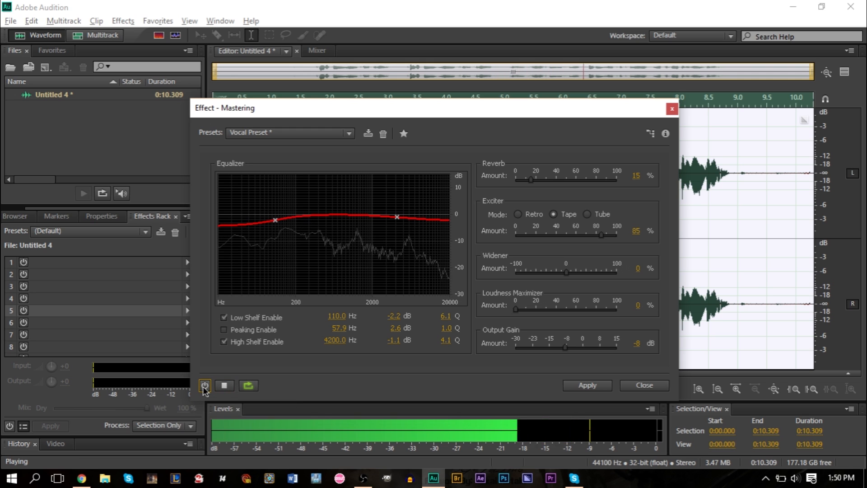
click(205, 386)
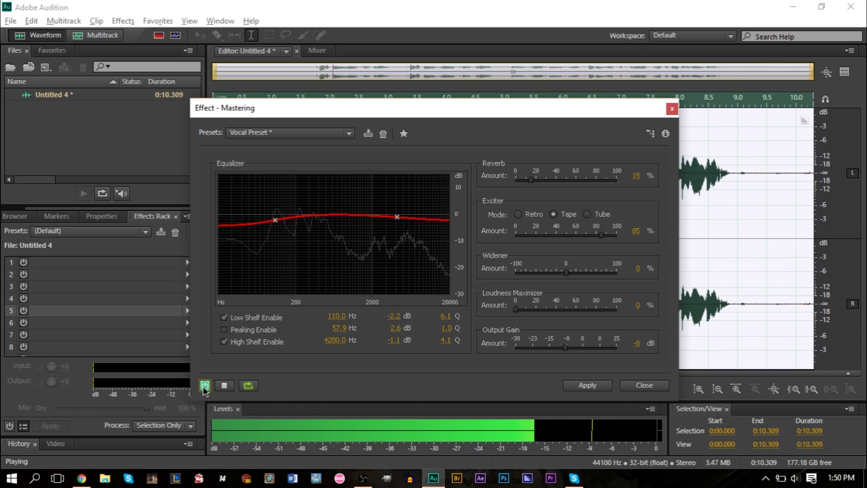
click(204, 386)
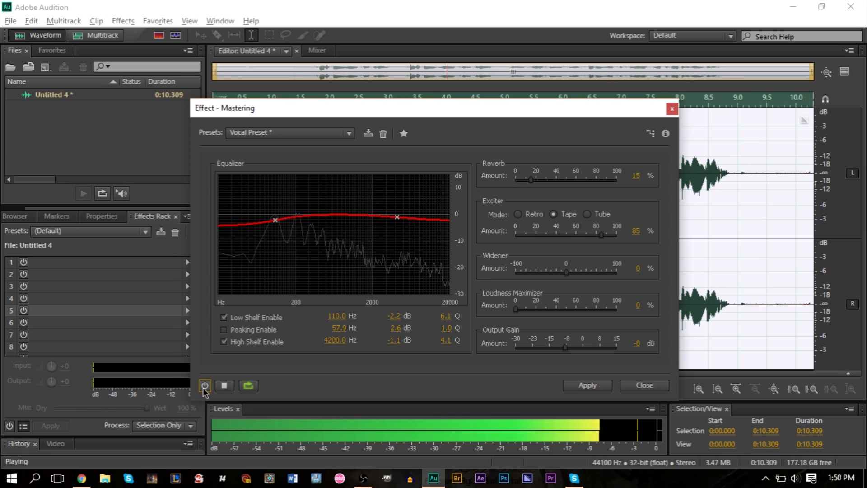
click(205, 386)
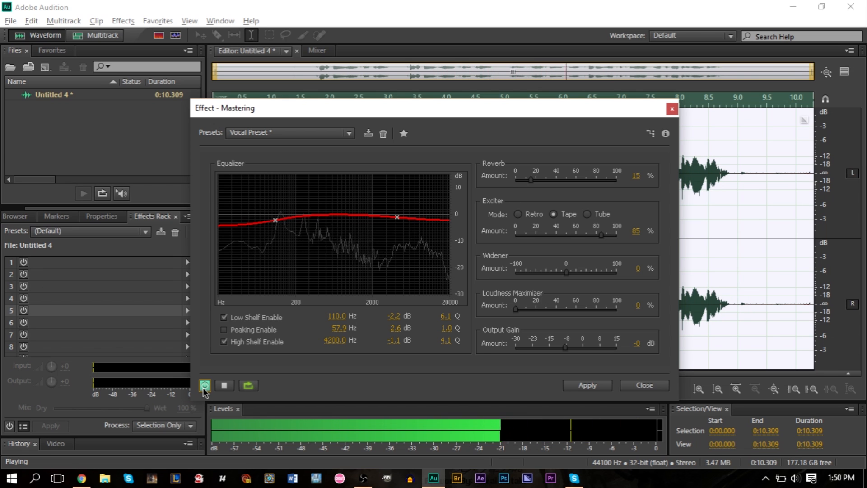
click(224, 385)
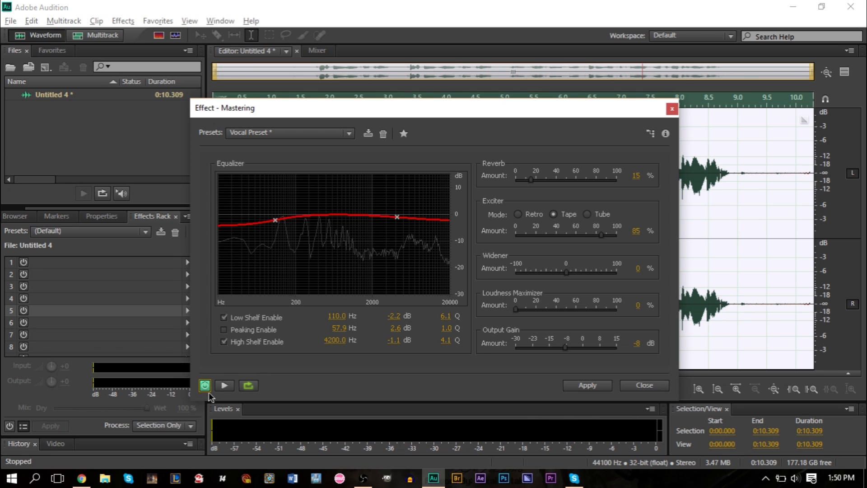
mouse_move(243, 359)
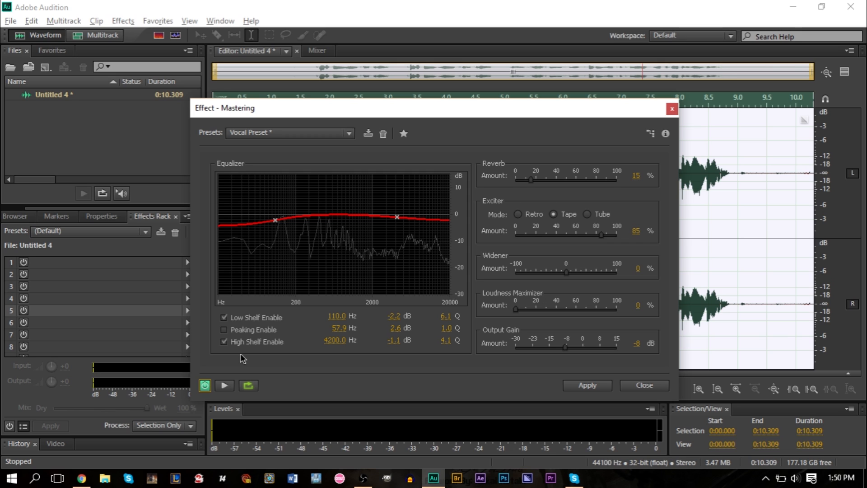
mouse_move(455, 191)
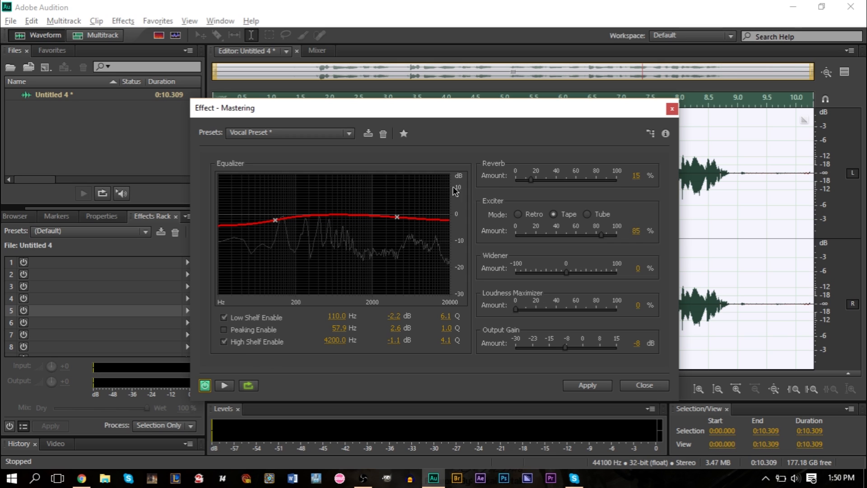
mouse_move(479, 190)
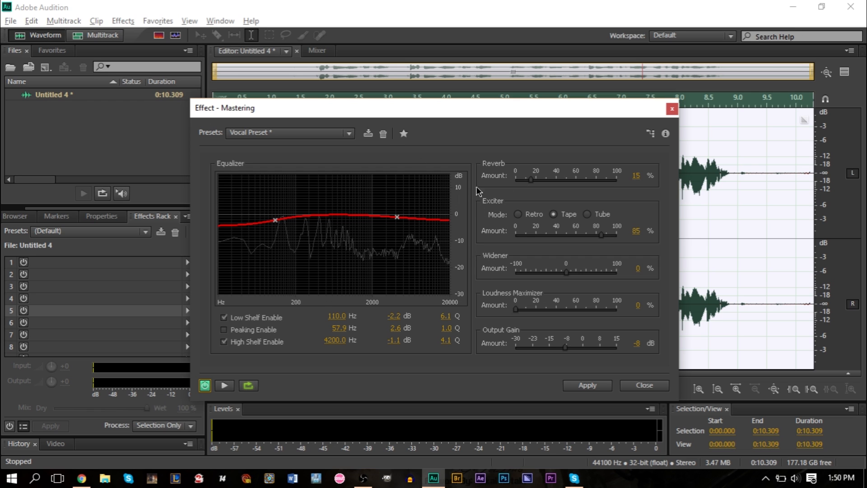
mouse_move(416, 116)
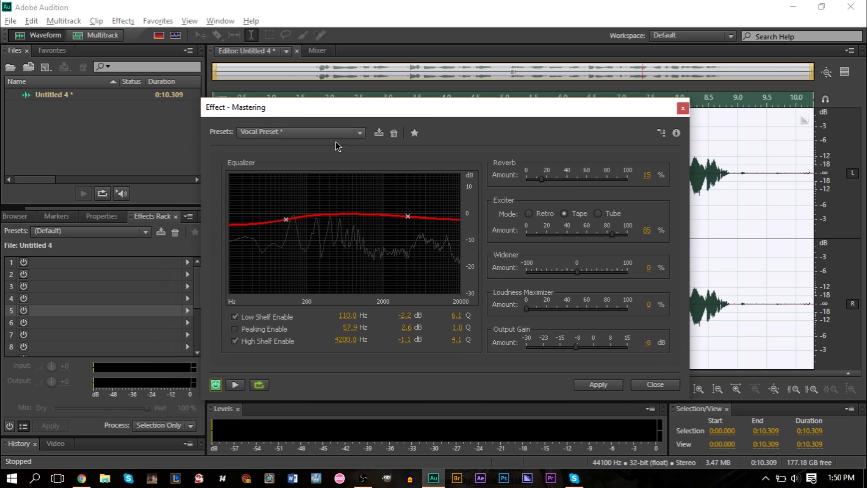
mouse_move(448, 273)
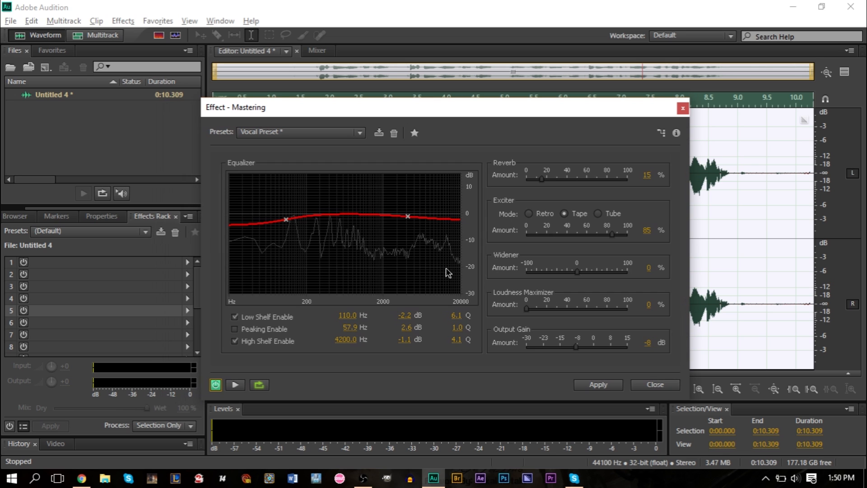
click(599, 385)
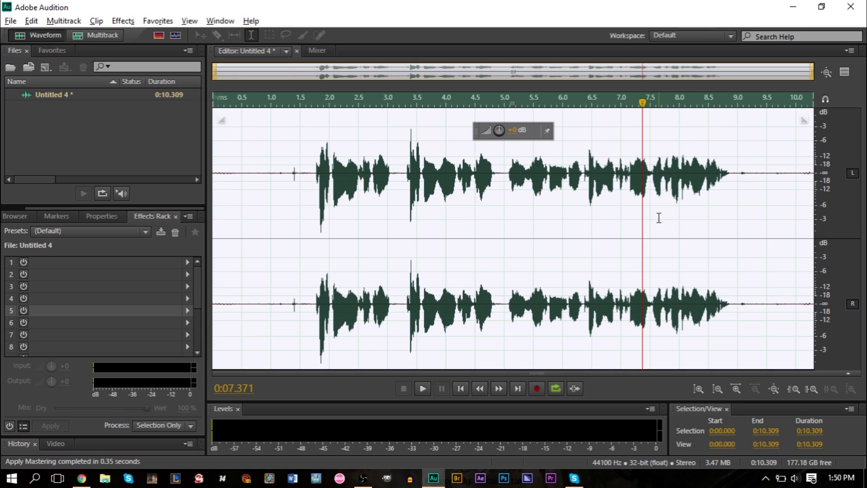
mouse_move(664, 207)
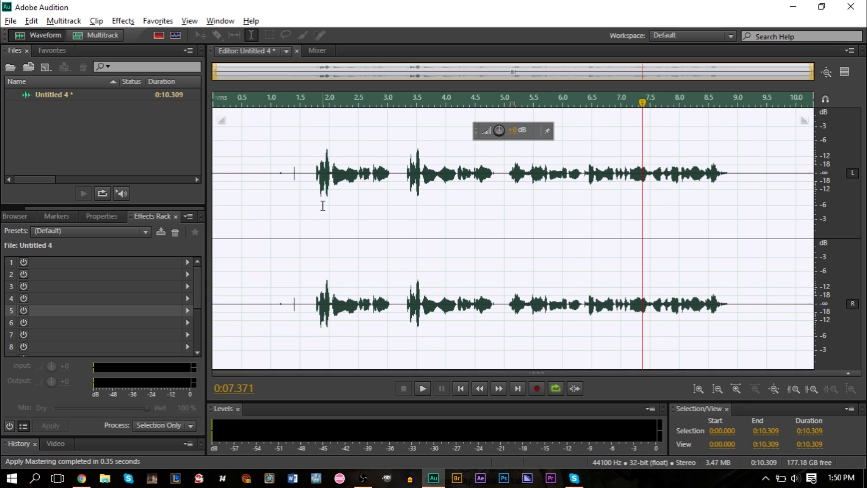
mouse_move(237, 43)
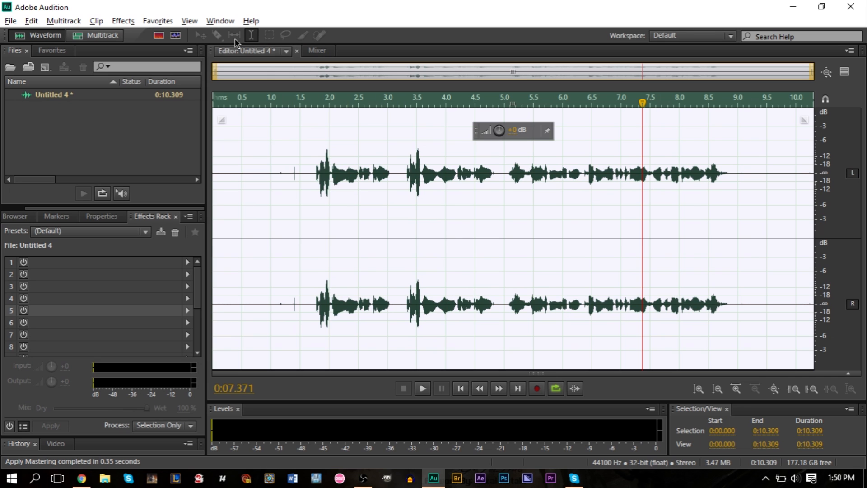
- Once mastering finishes, bring up the Effects menu over the quieter waveform
click(123, 21)
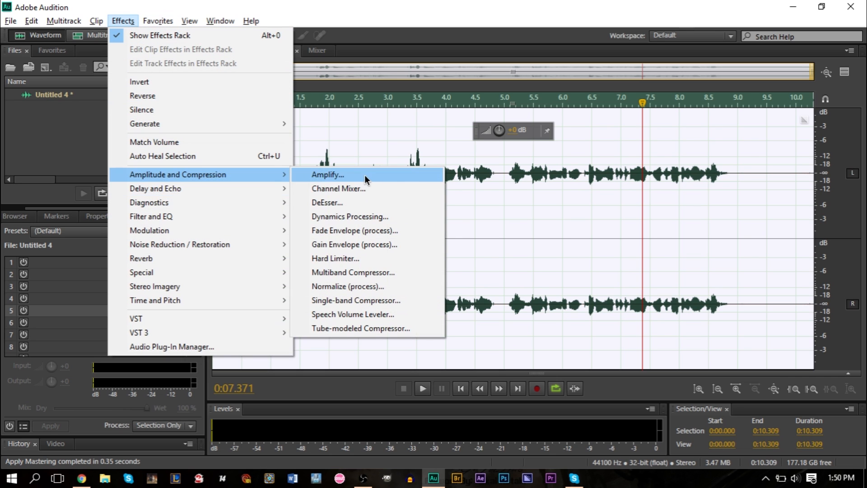
- Apply a 3 dB Amplify boost to the whole clip and play it back
click(327, 174)
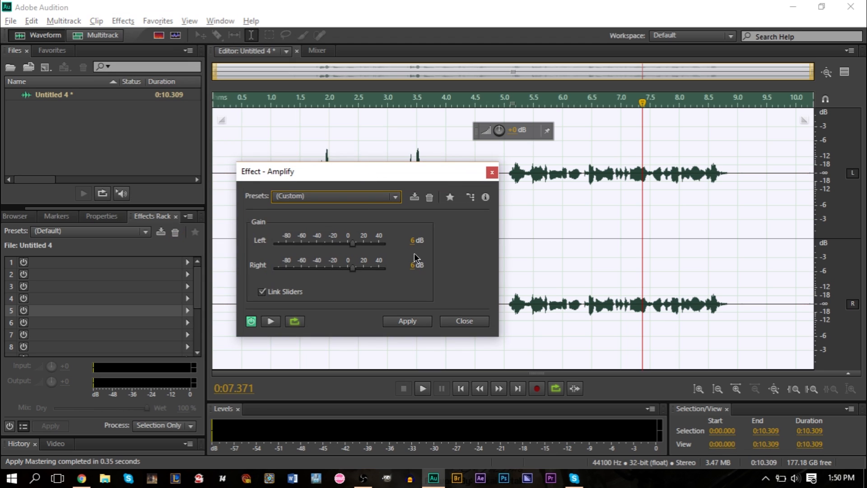
mouse_move(417, 242)
text(3)
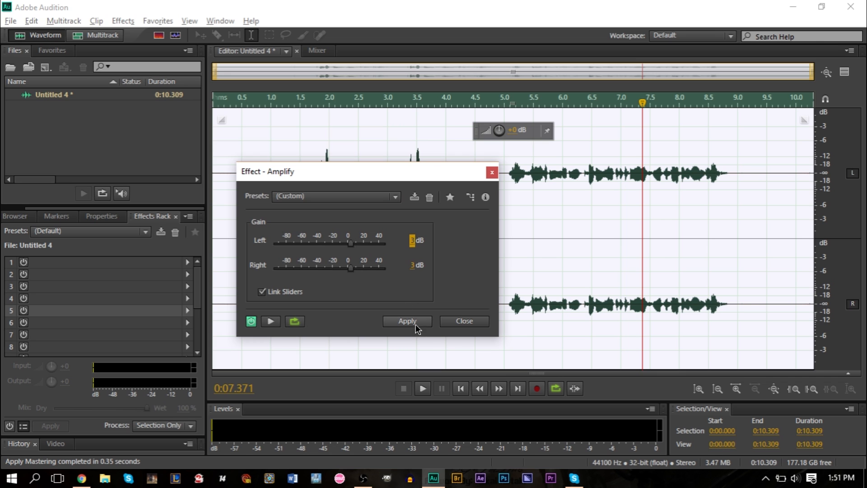
click(407, 321)
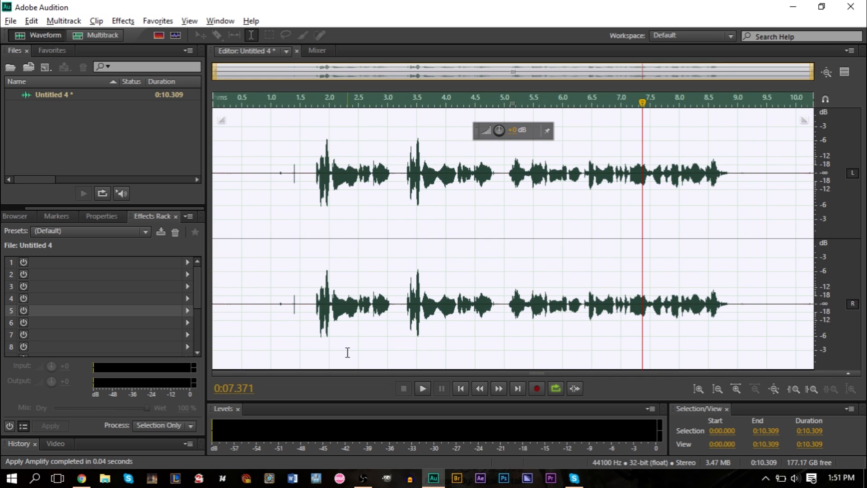
click(422, 387)
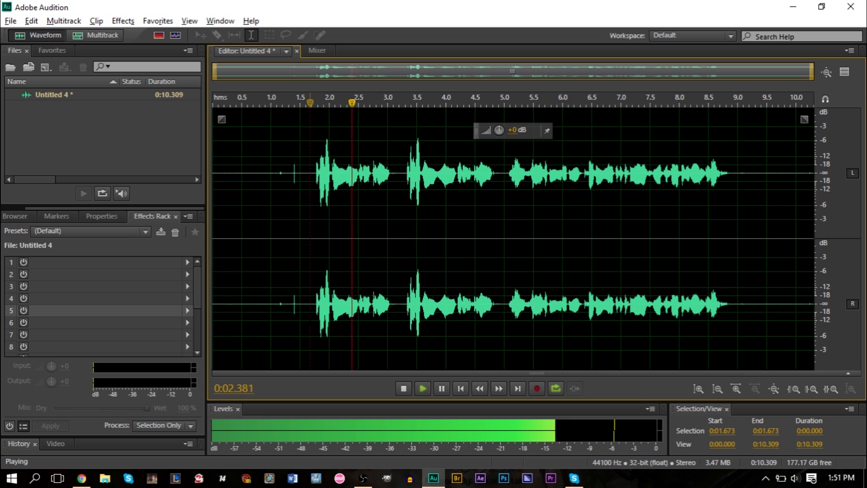